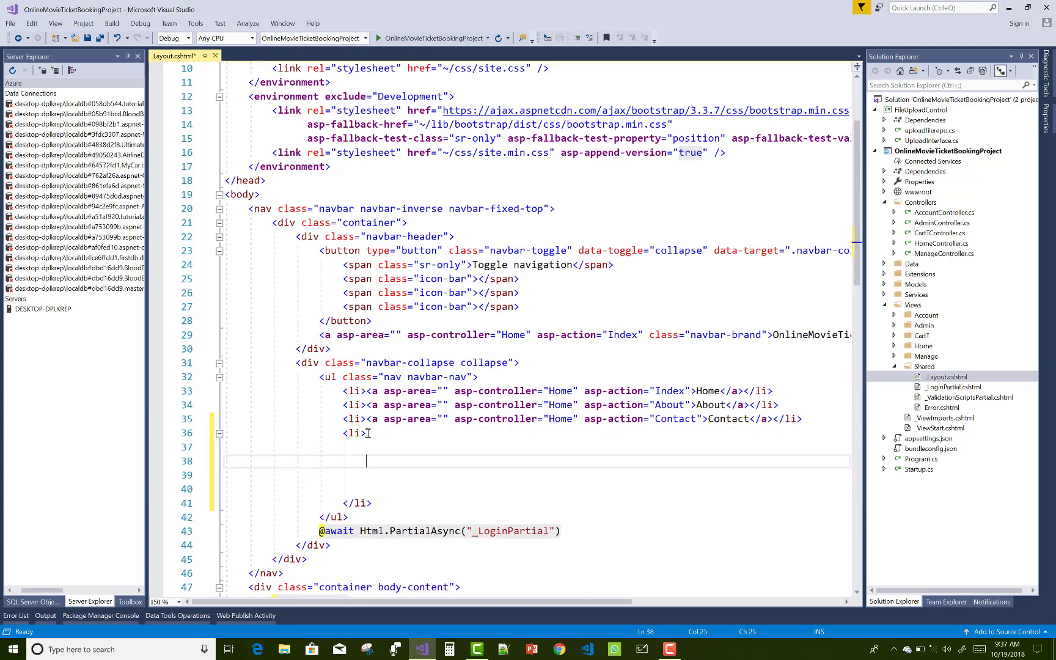
type("if (true")
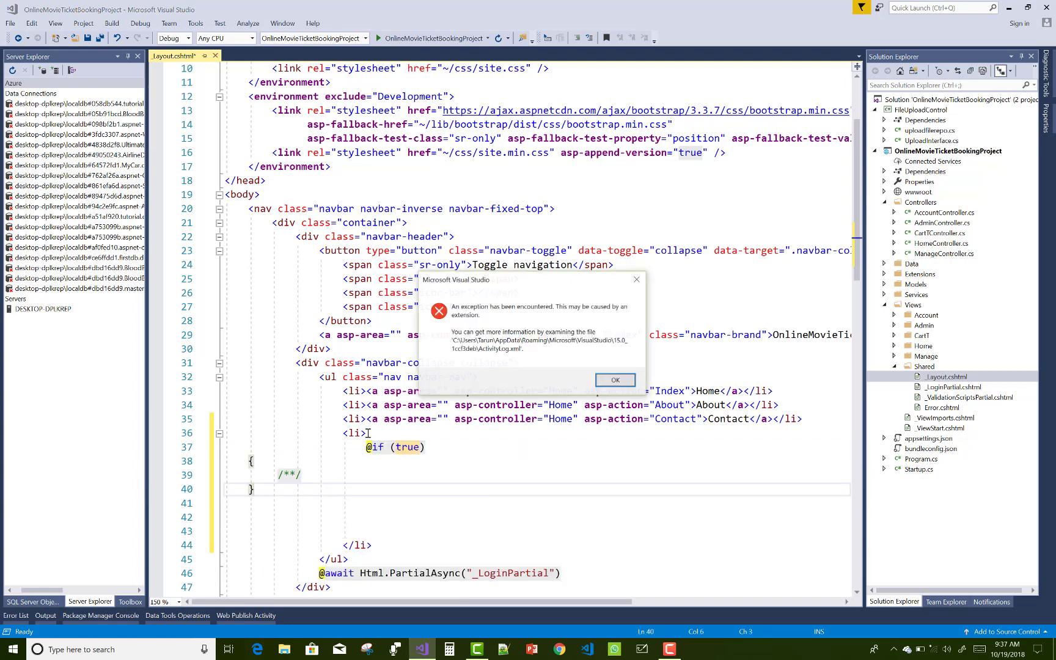
left_click(613, 379)
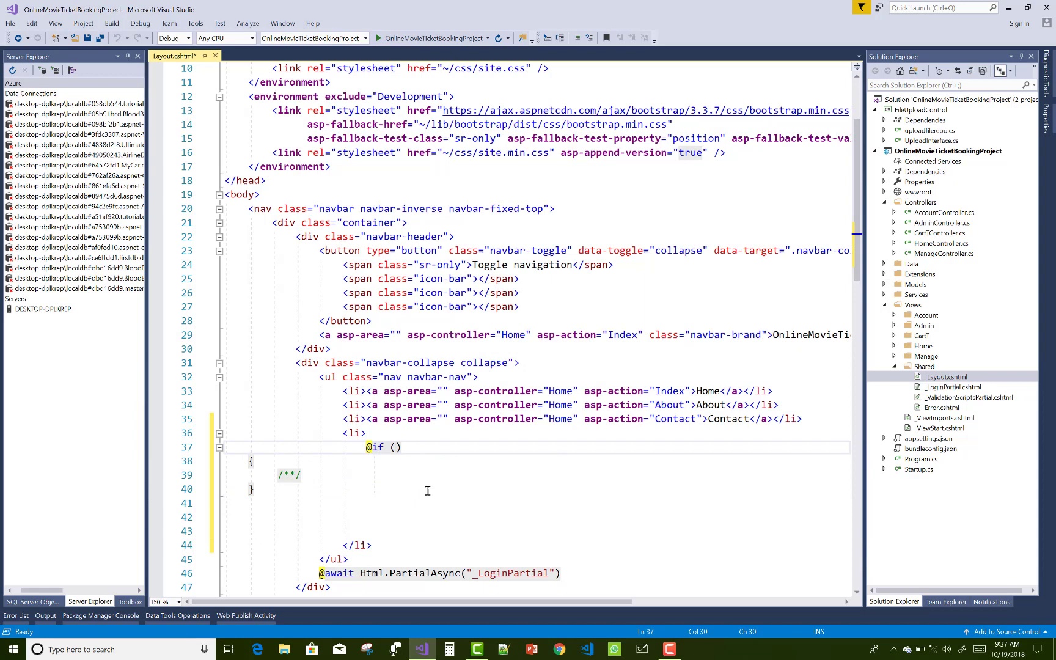
type("User.")
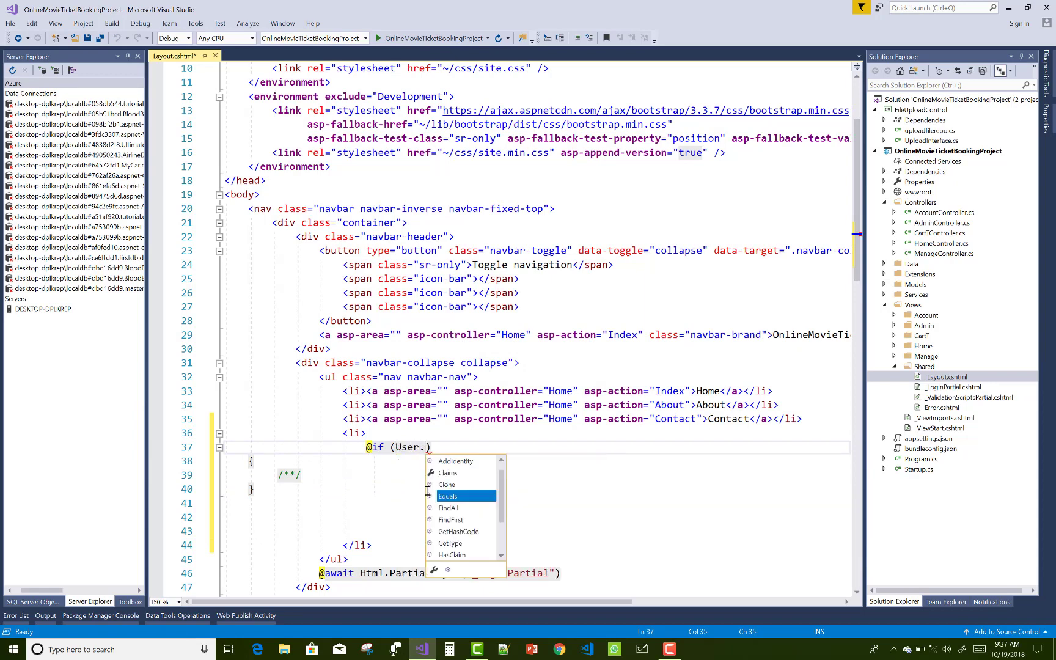
type("Identities")
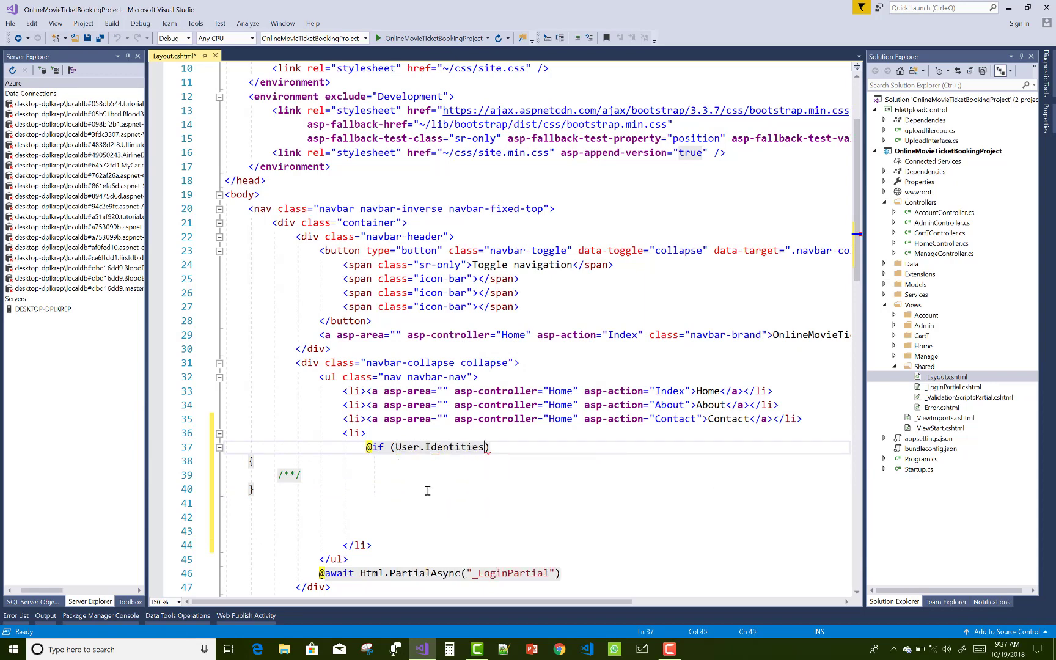
key("Backspace")
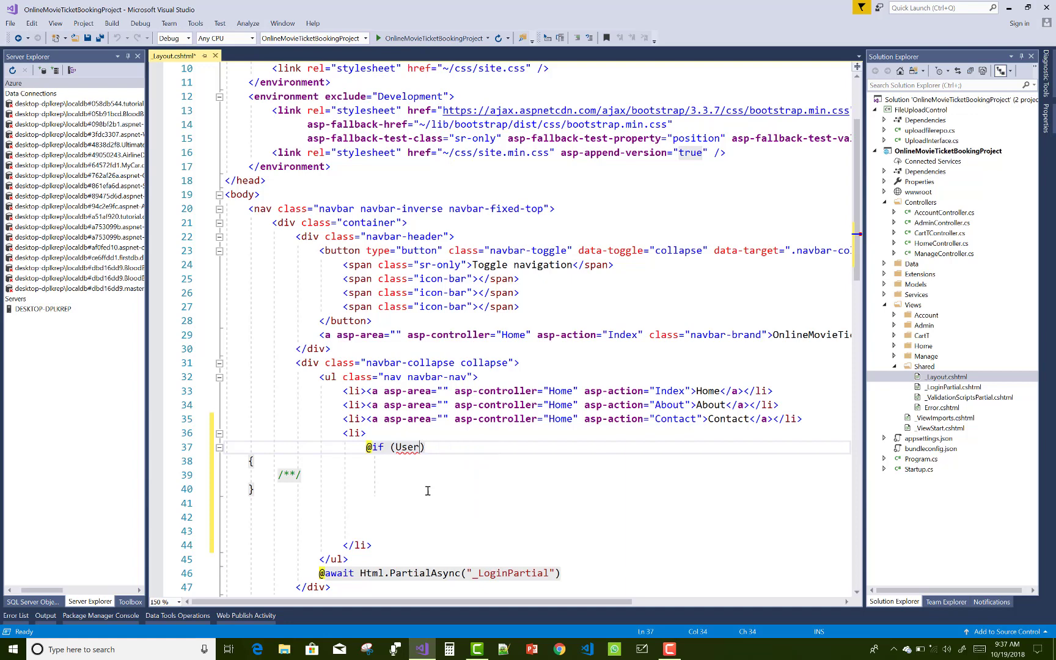
type(".Identity.IsAuthenticated")
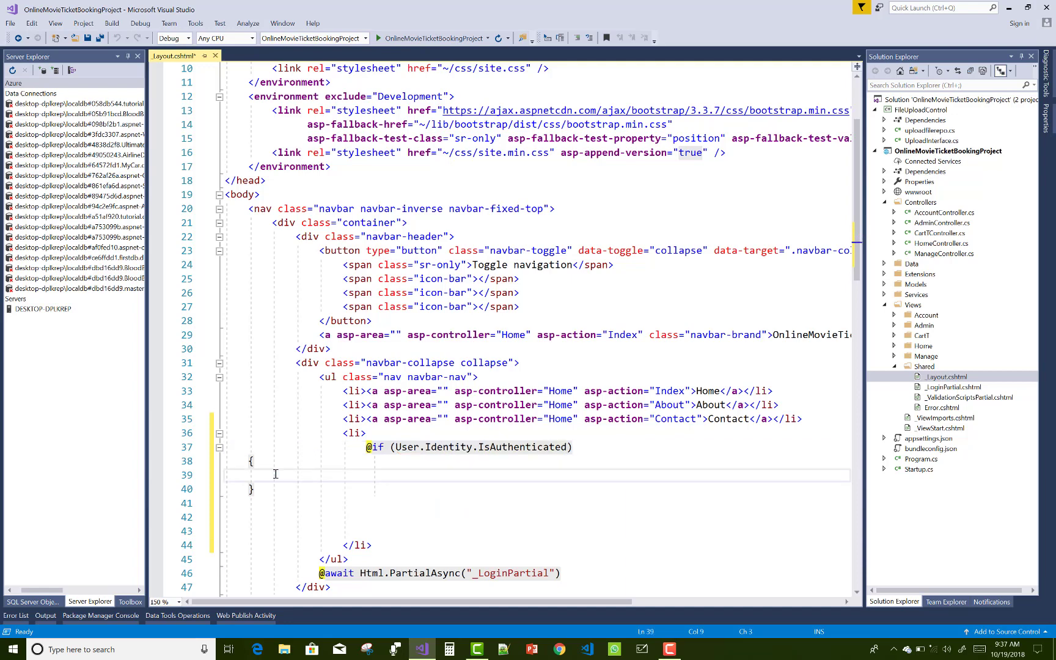
Nest an if (User.IsInRole("Admin")) check inside the authenticated block
type("if (true)")
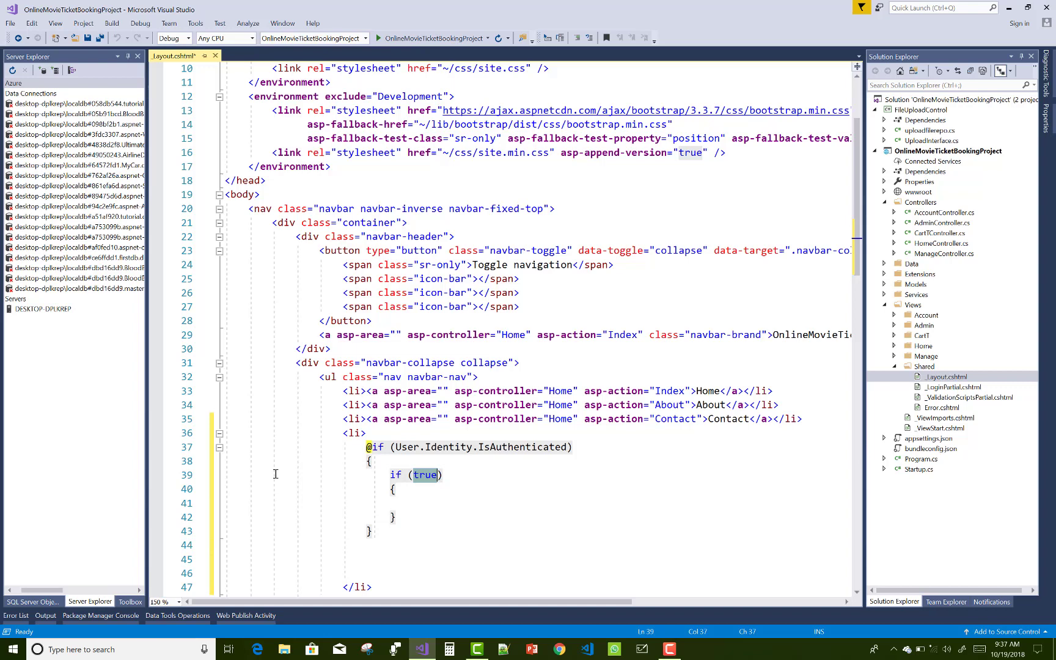
type("User.")
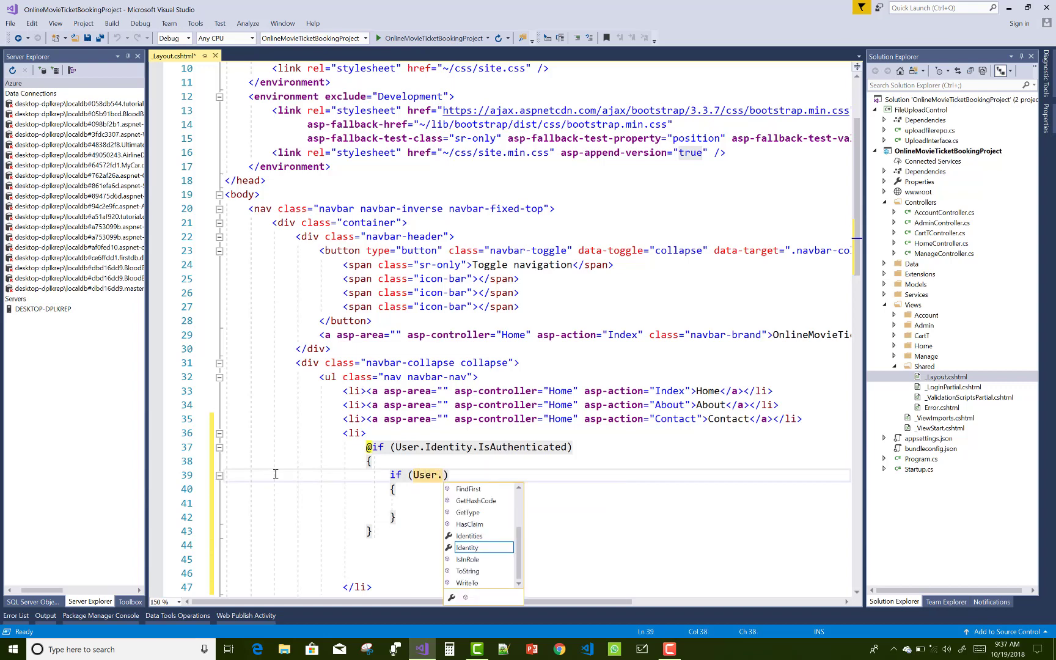
type("IsInRole")
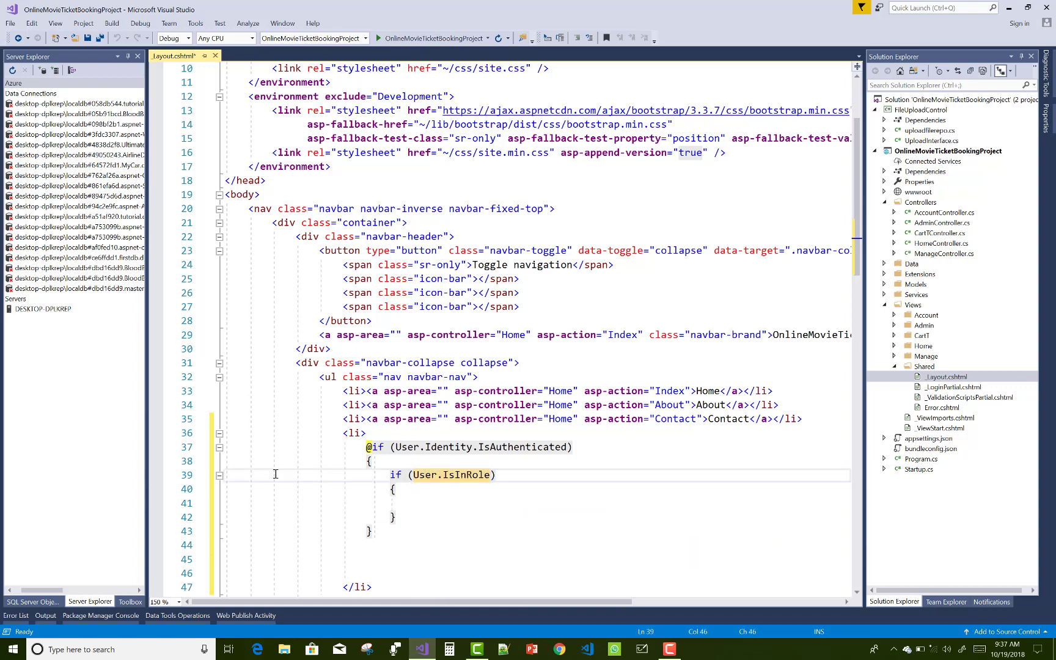
type("(")
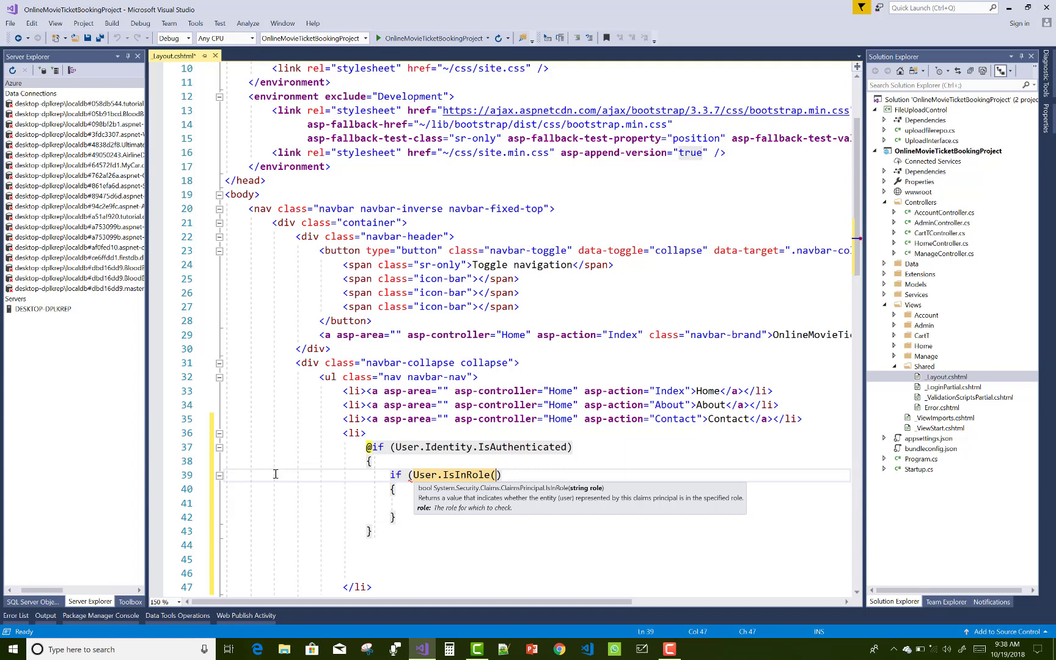
type("\"Adm\"")
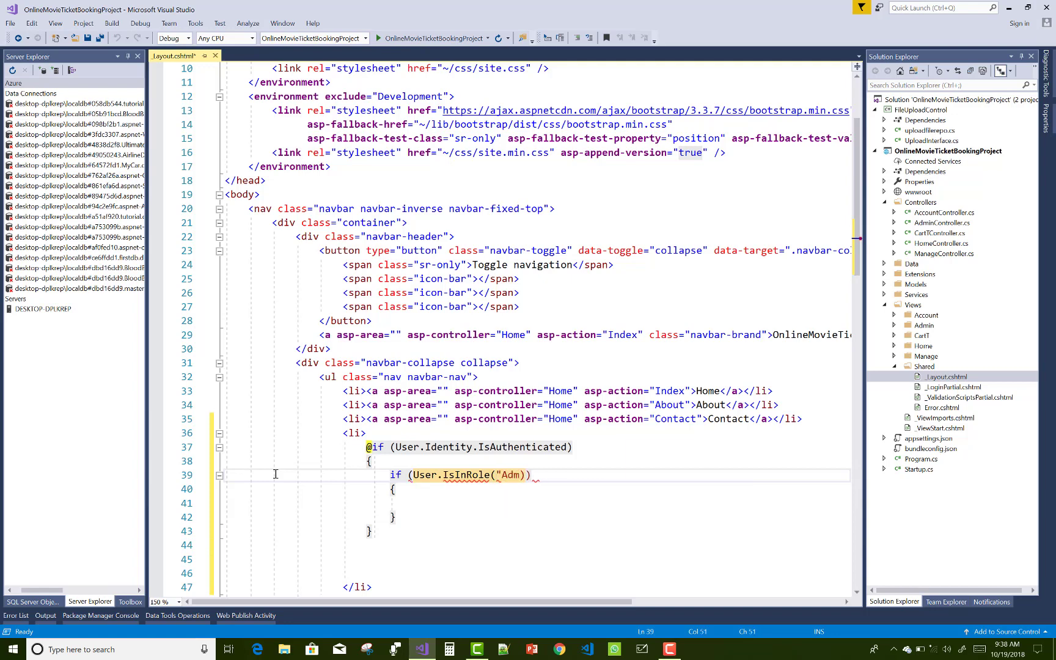
type("in")
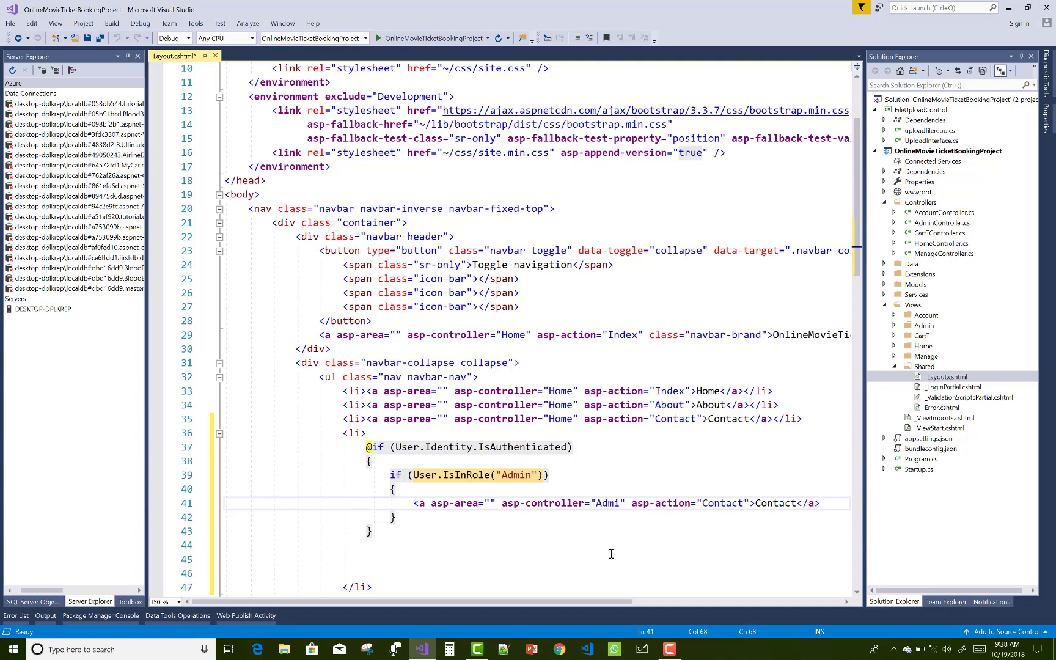
Add three <a asp-controller="Admin"> links reading Add New Movie, then bring up AdminController.cs
type("n")
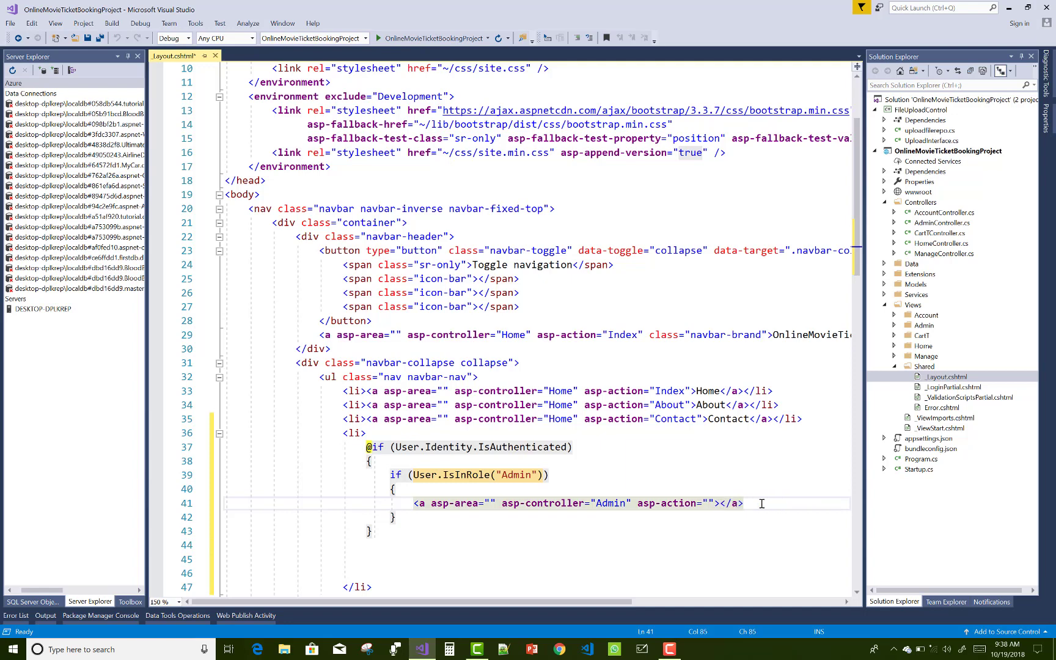
type("Add New Movie")
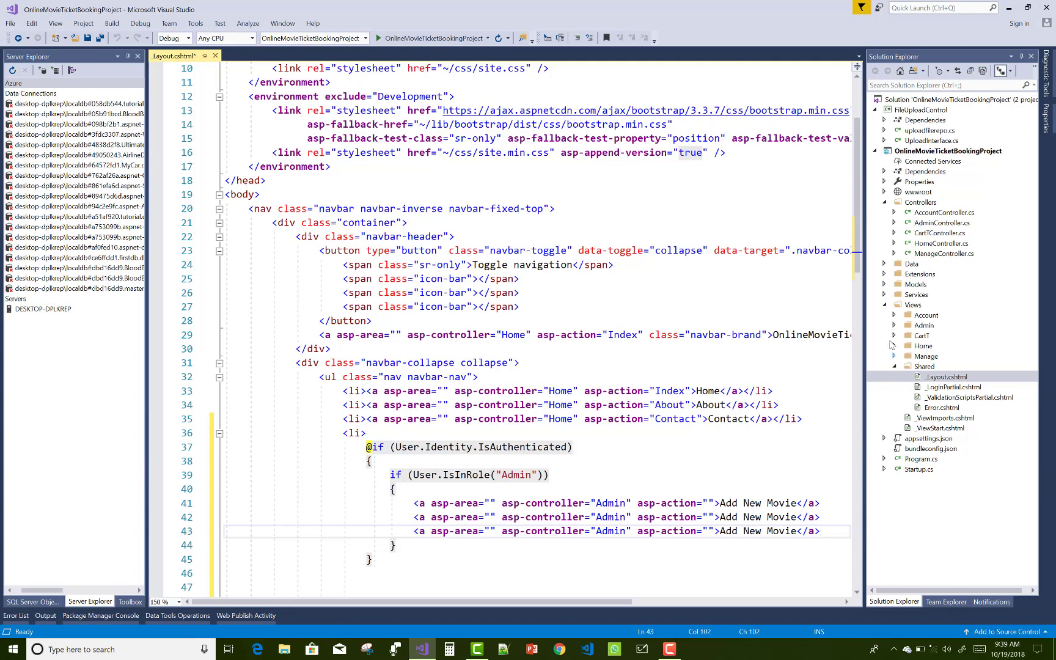
left_click(896, 325)
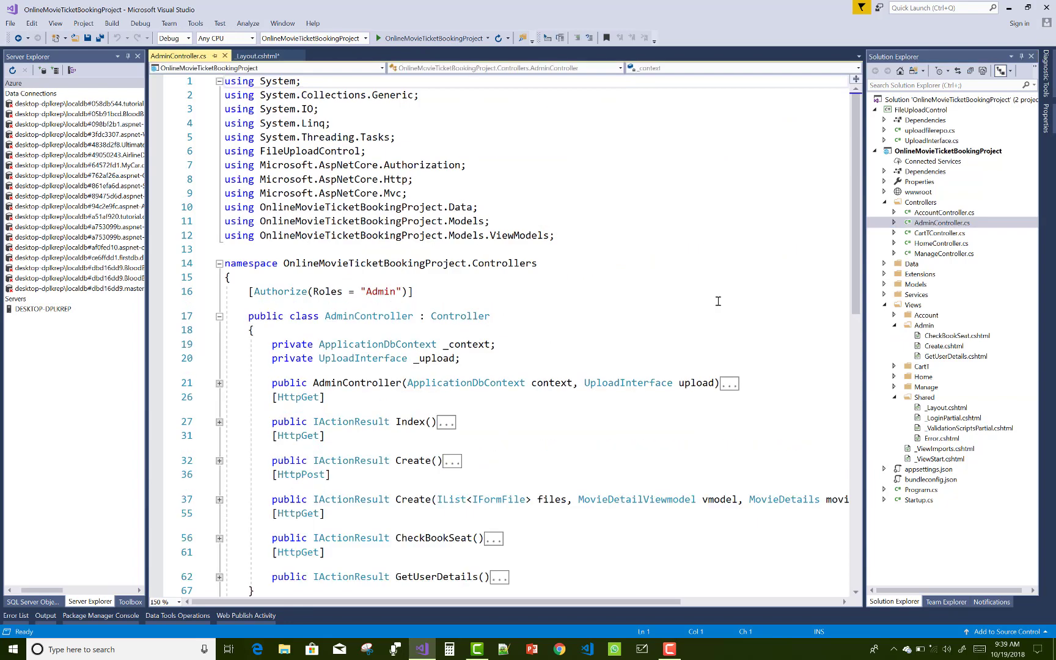
Review the Create action in AdminController.cs and return to _Layout.cshtml
scroll("down", 3)
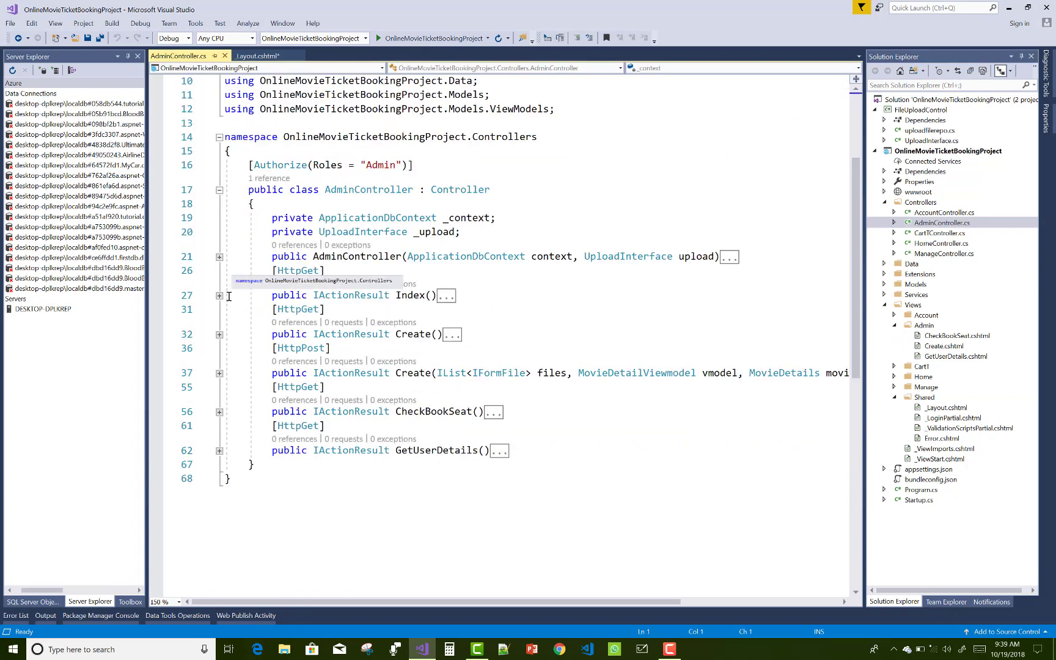
left_click(219, 333)
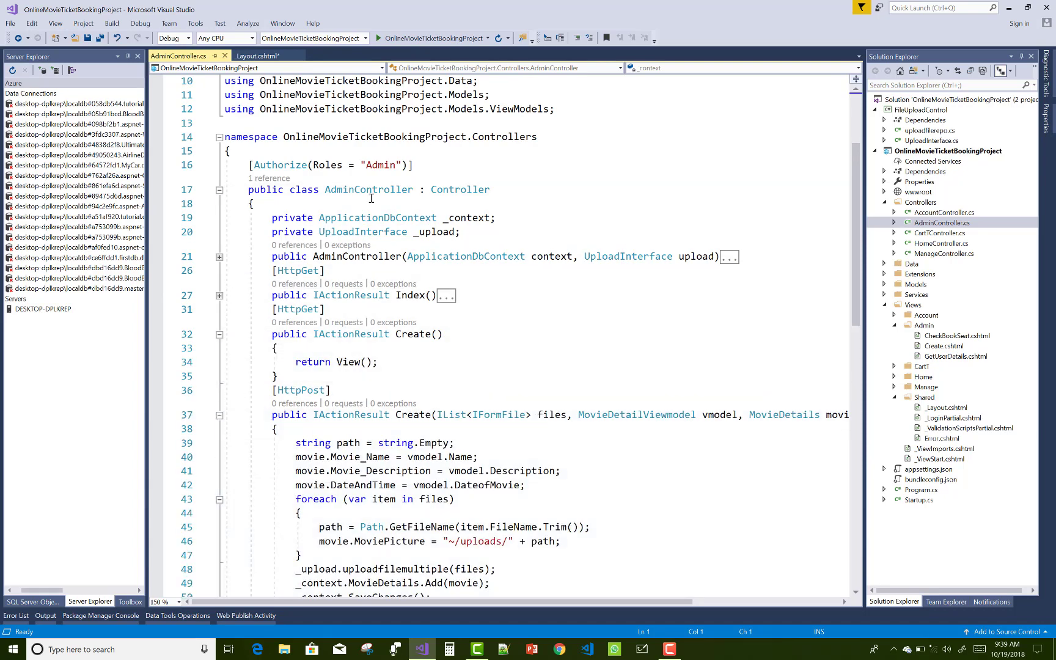
left_click(258, 55)
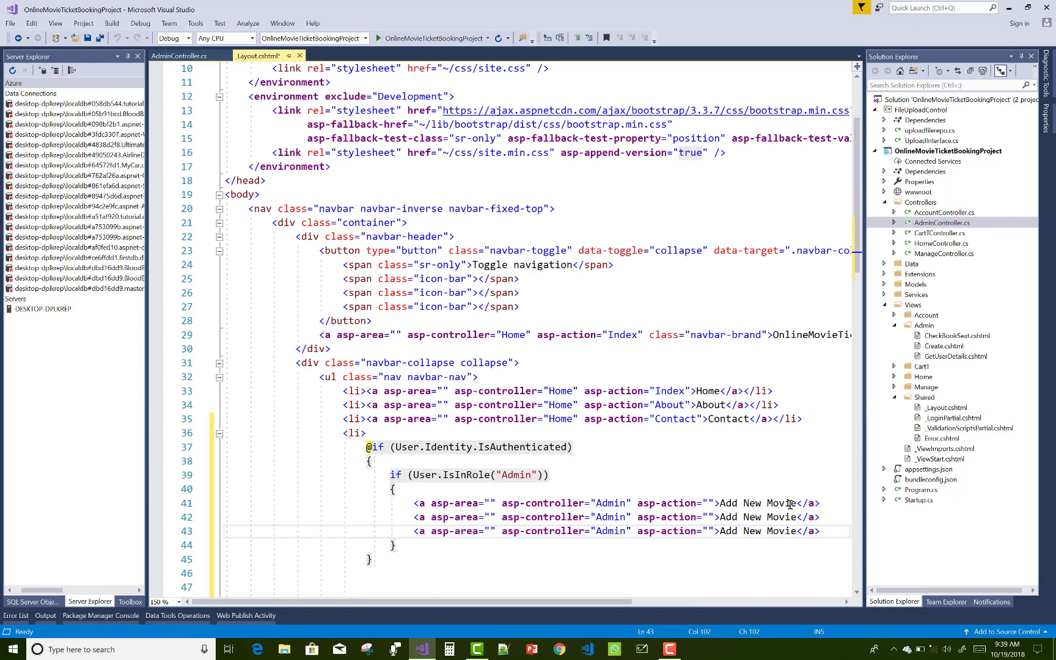
Target the first link at Create and relabel the others Check Booked Seat and User Details
type("Create")
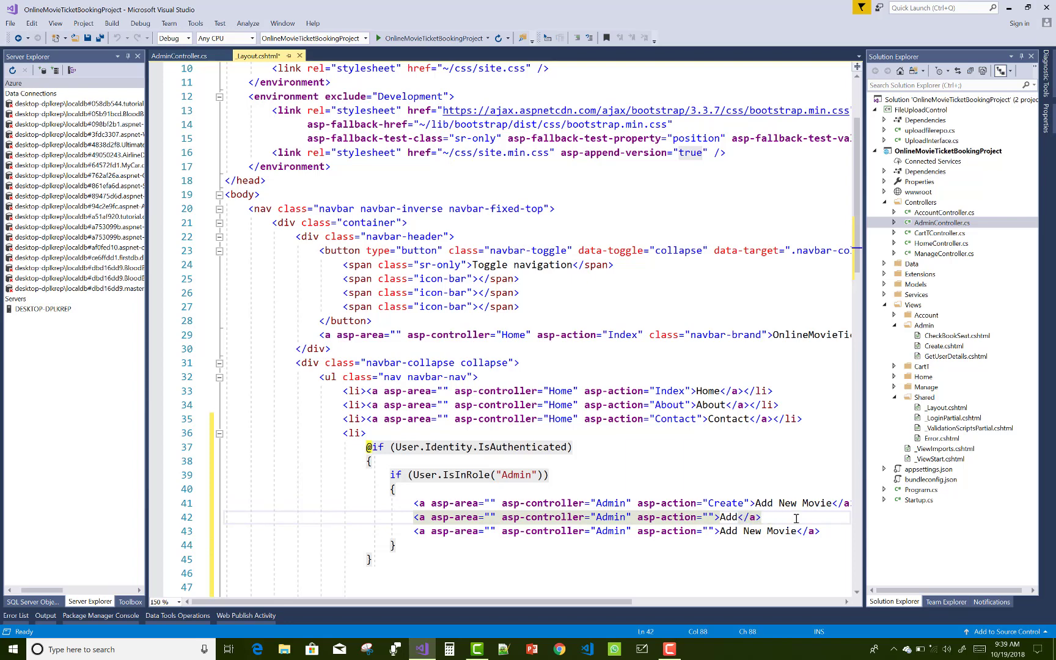
type("Check Booked Seat")
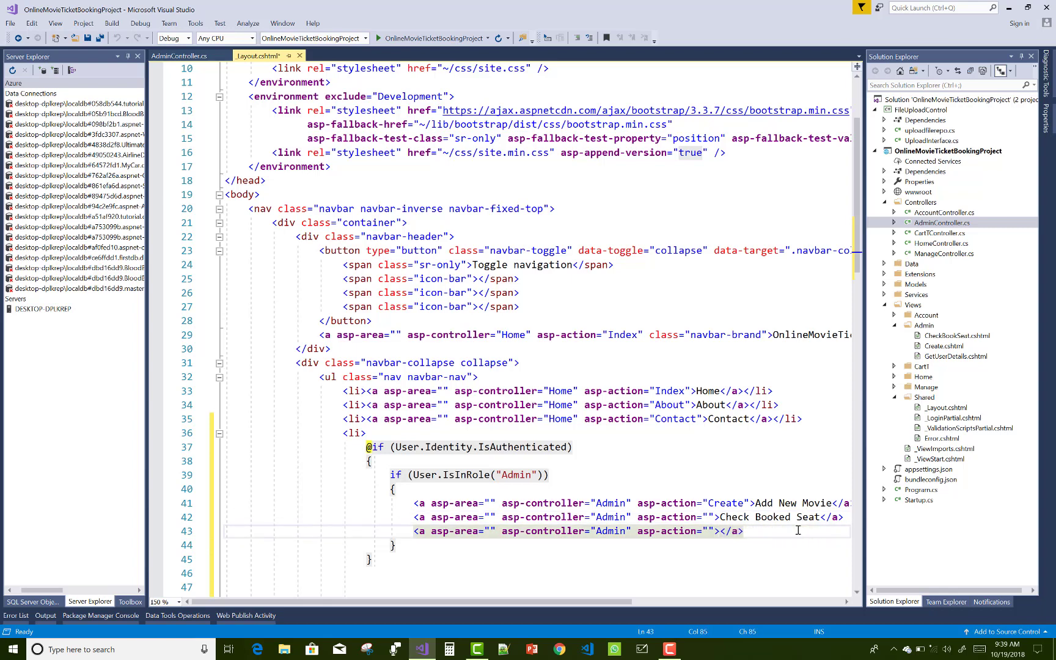
type("User")
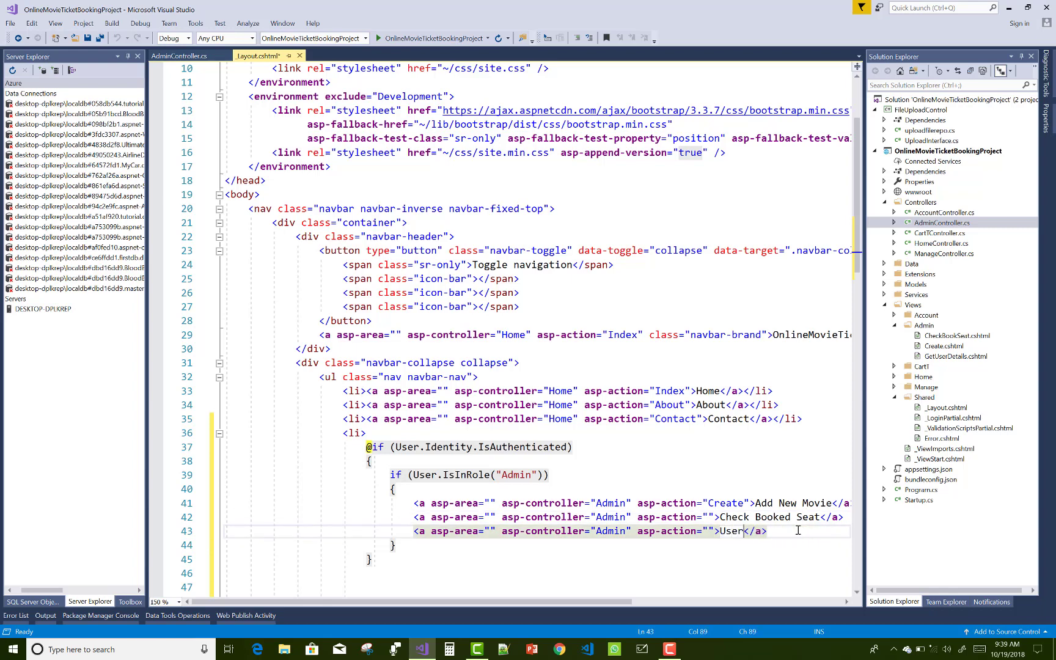
type("Details")
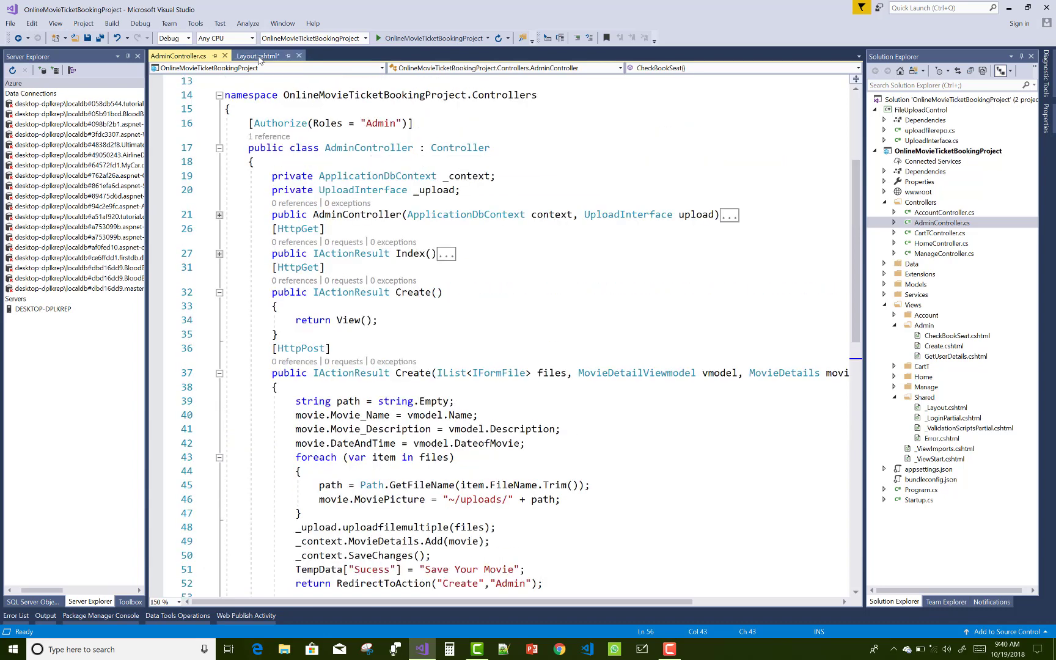
Copy the GetUserDetails action name into the User Details link and save the layout
left_click(254, 55)
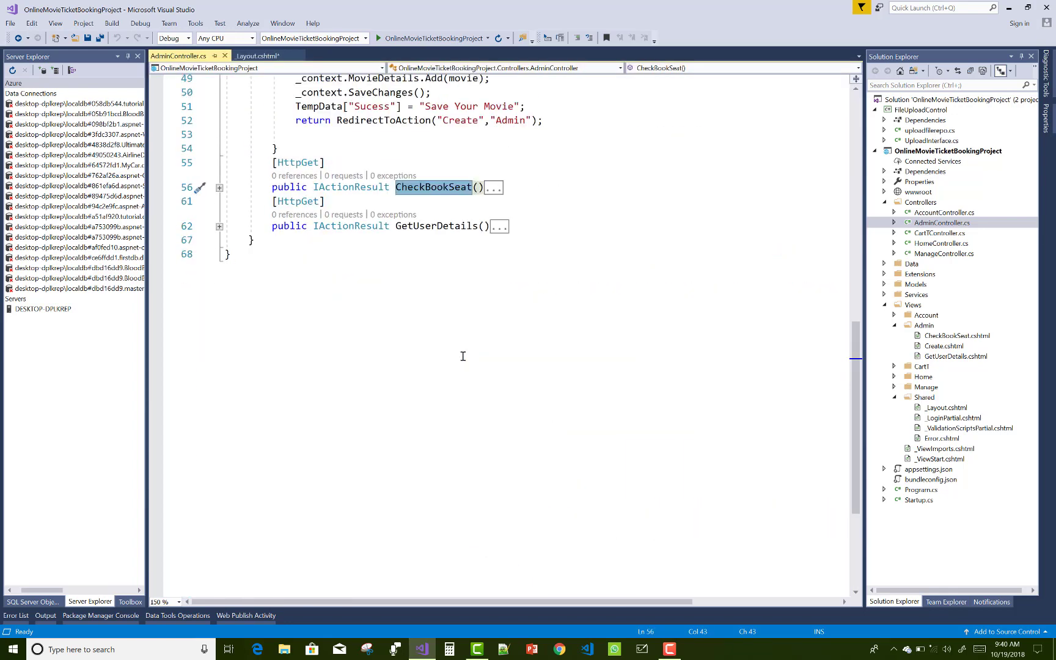
left_click(436, 226)
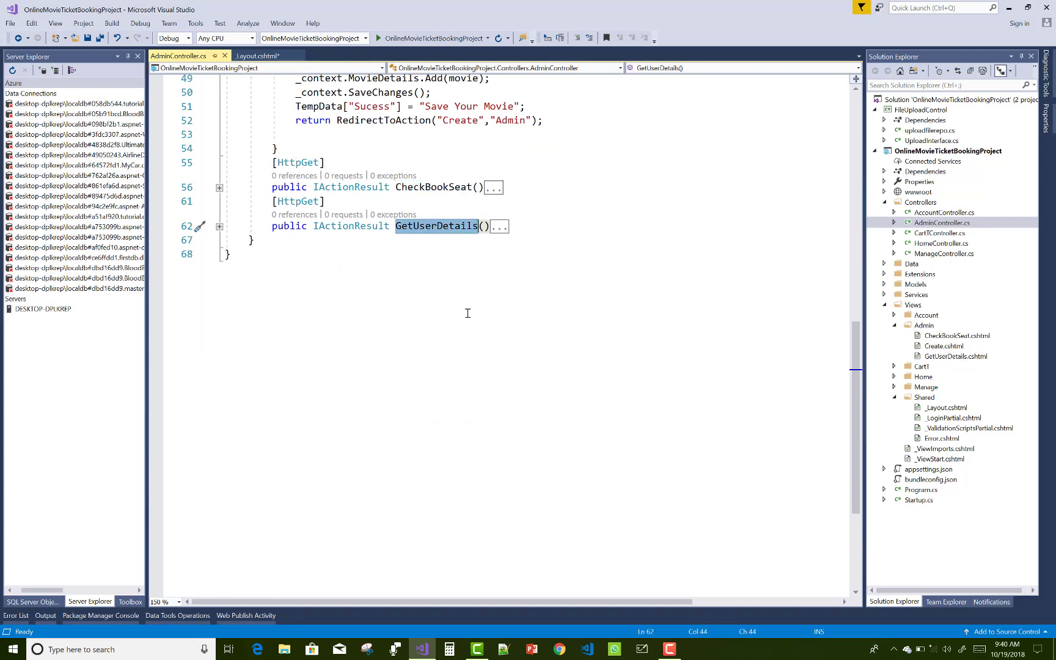
left_click(259, 55)
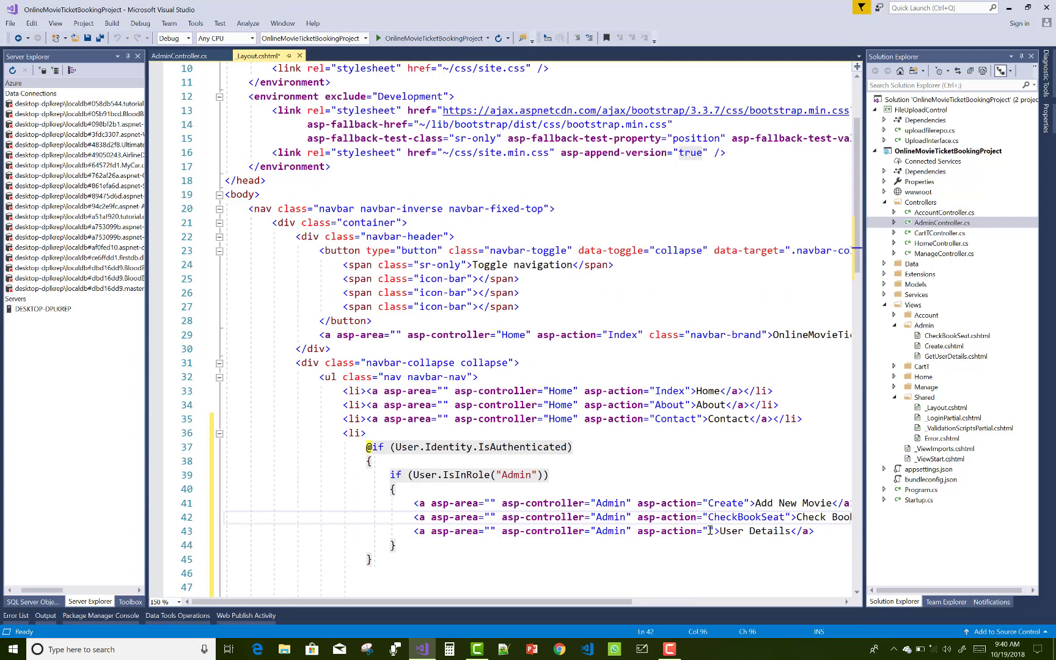
type("GetUserDetails")
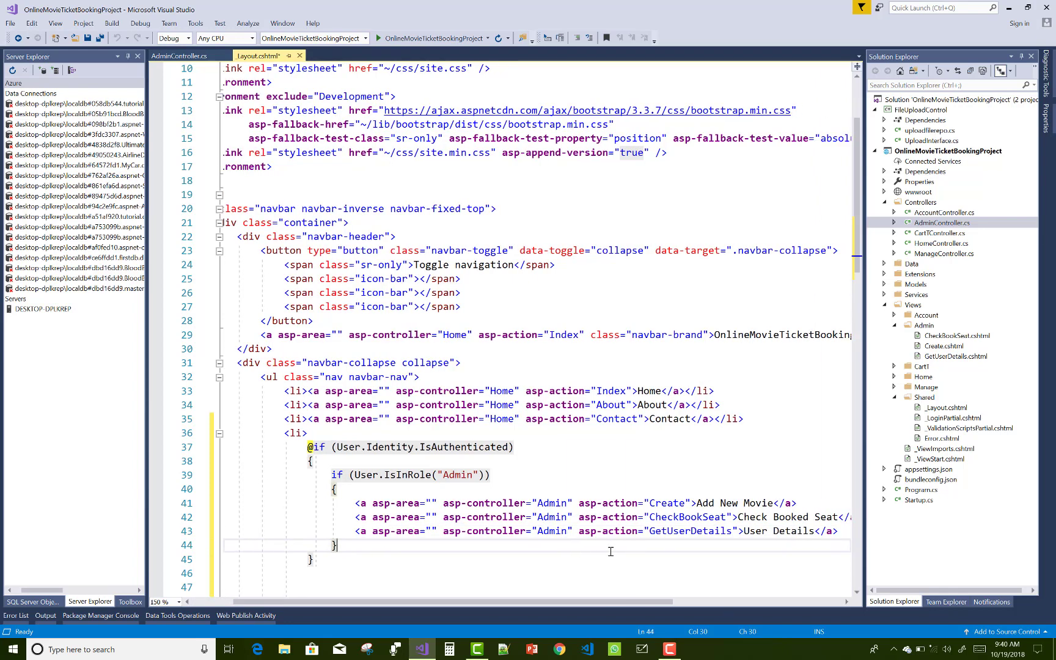
key("ctrl+s")
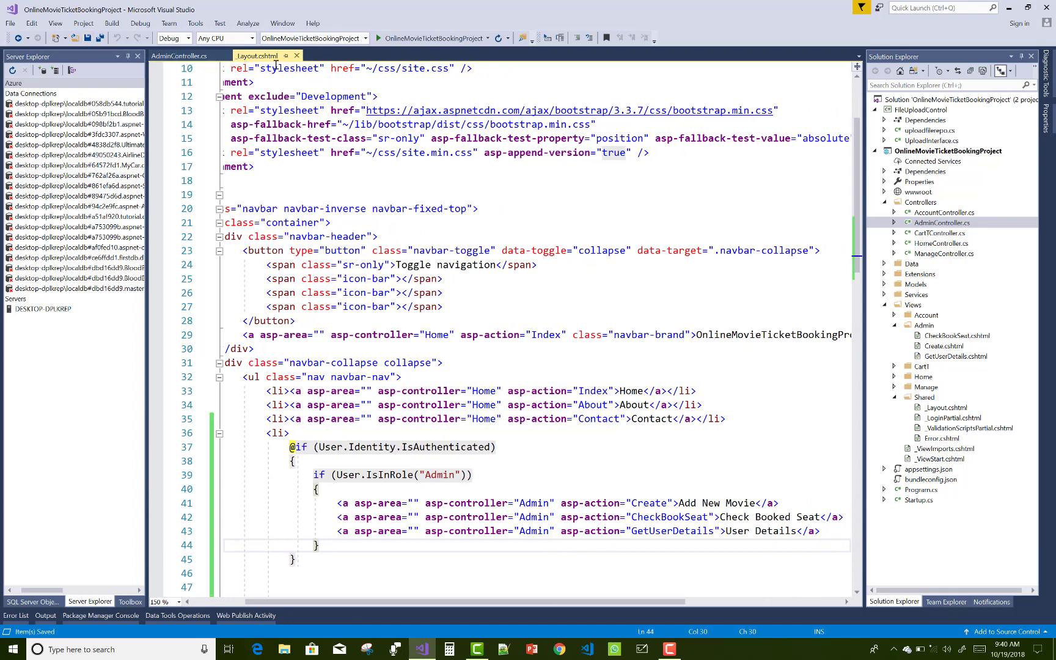
Locate HomeController.cs in Solution Explorer and open its code
left_click(177, 55)
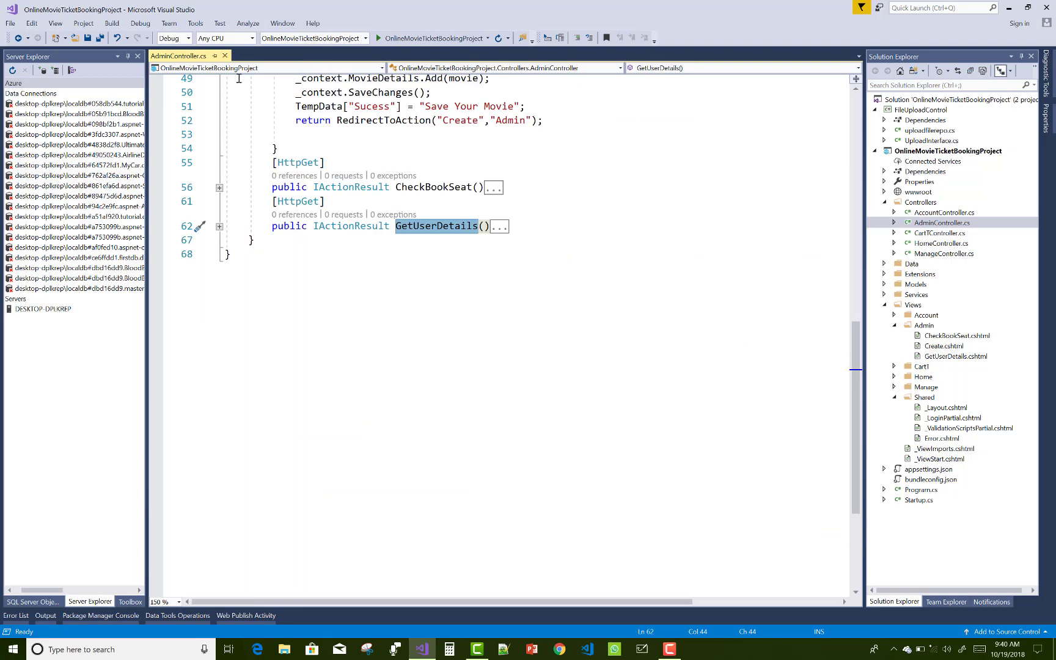
left_click(941, 222)
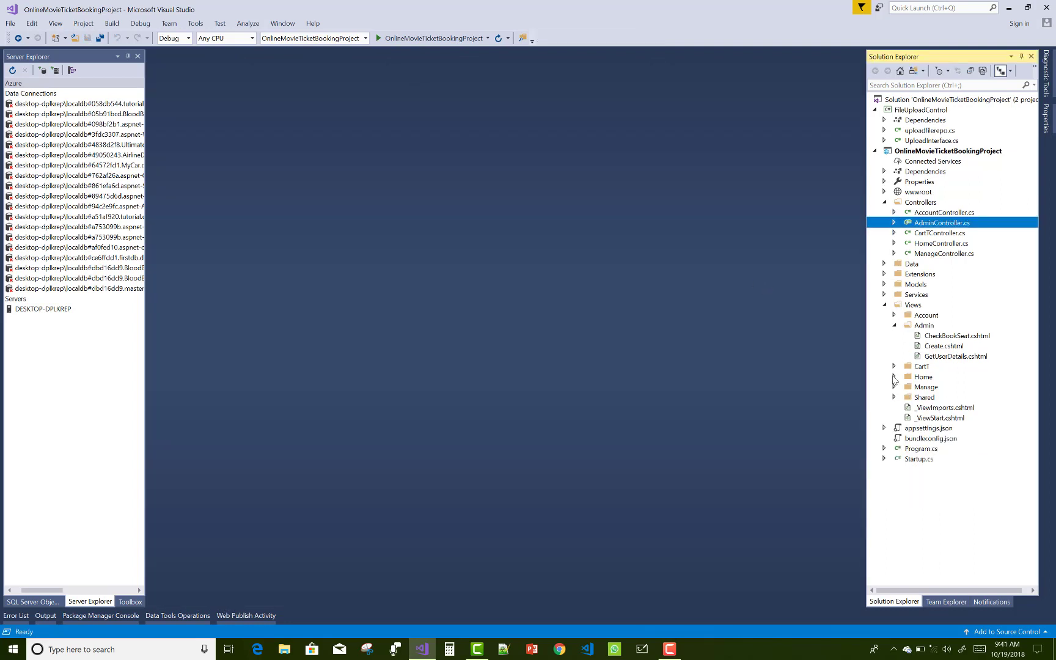
left_click(894, 376)
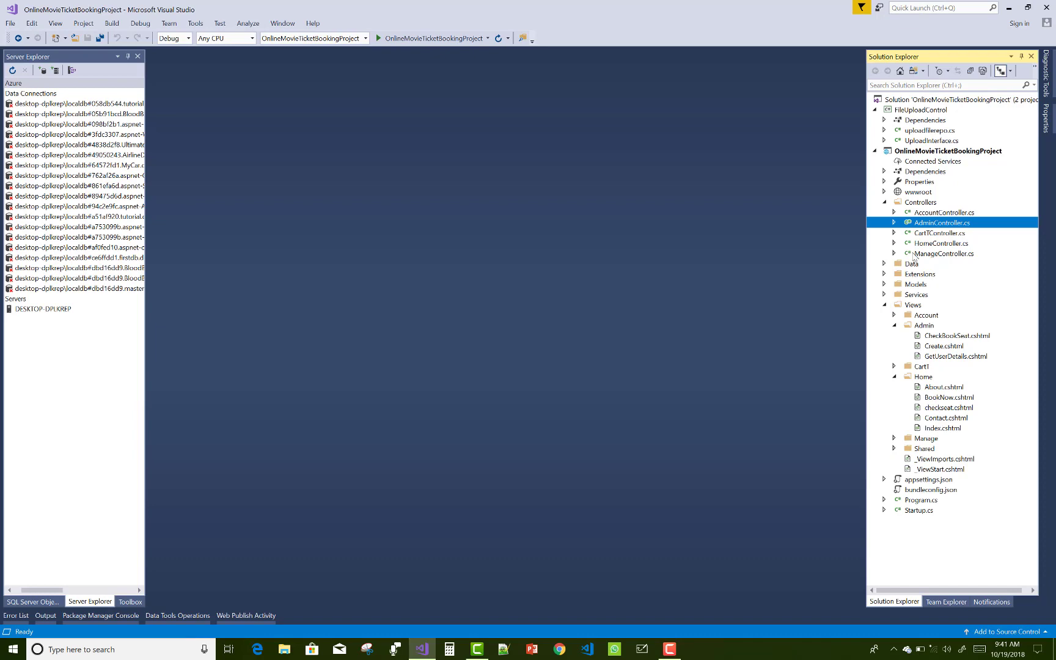
double_click(940, 243)
type("[")
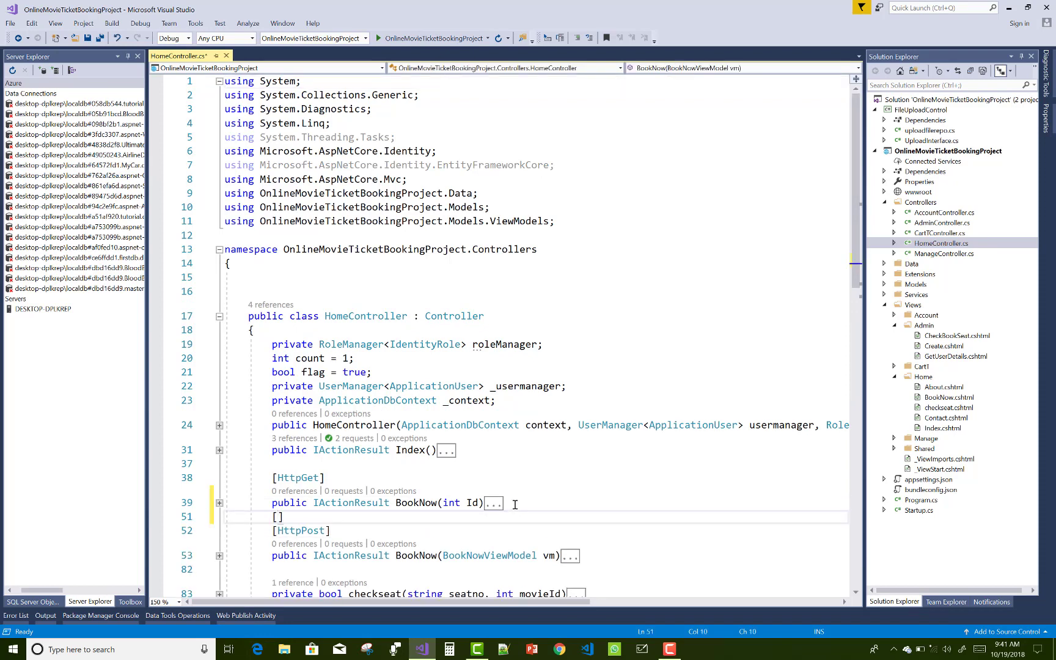
Add [Authorize(Roles="")] above the POST BookNow action with the Microsoft.AspNetCore.Authorization import
type("Authorize")
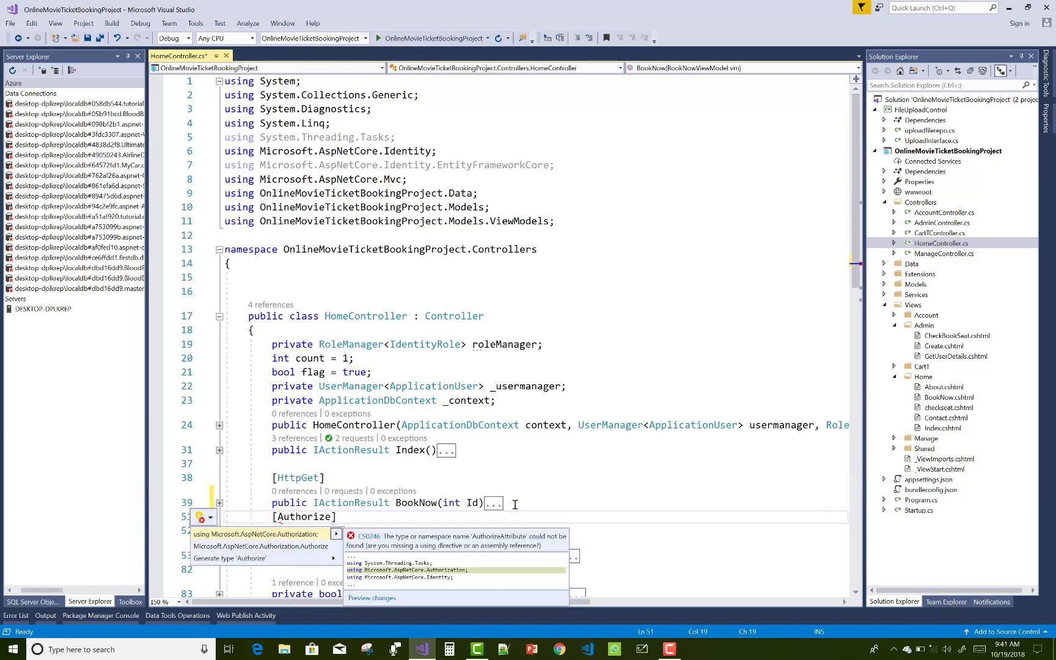
left_click(265, 533)
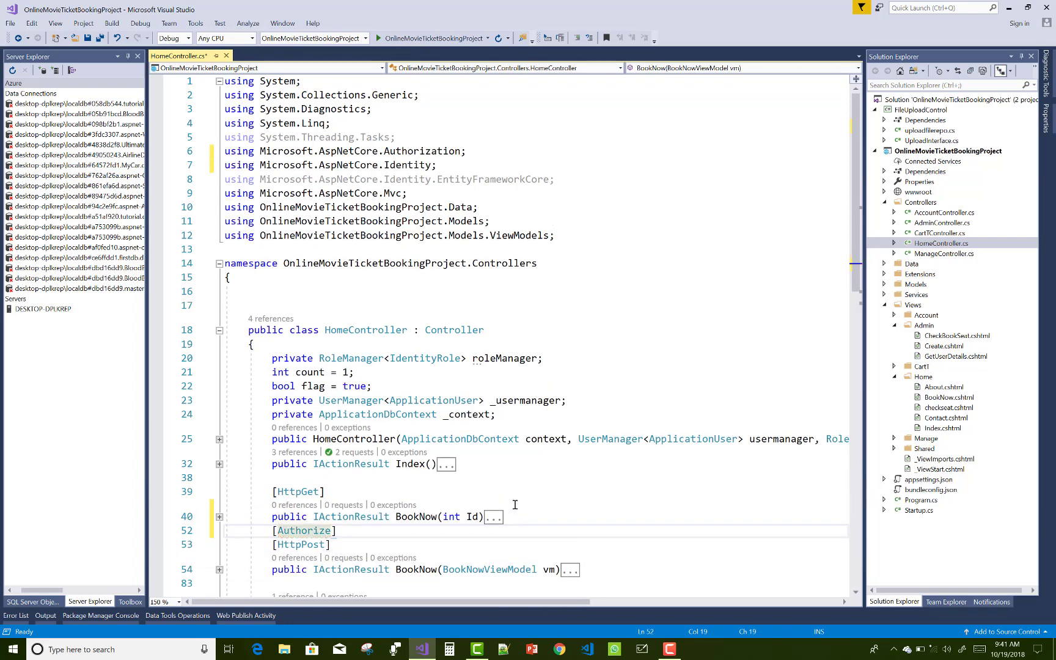
type("(Roles")
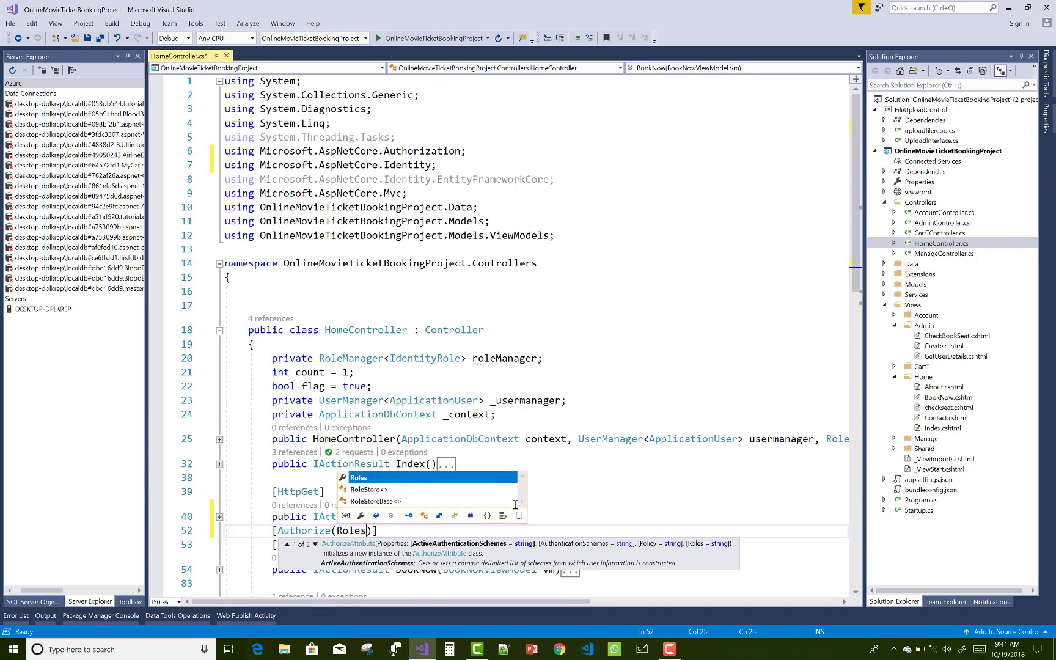
type("=\"\"")
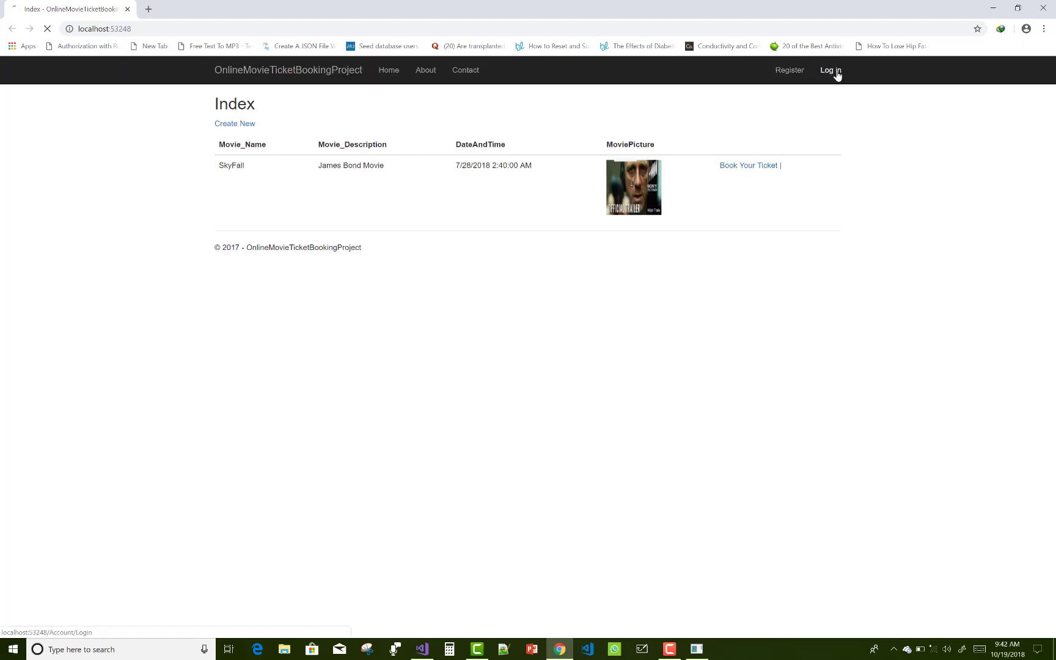
Log in to the site with the saved admin email and password
left_click(830, 70)
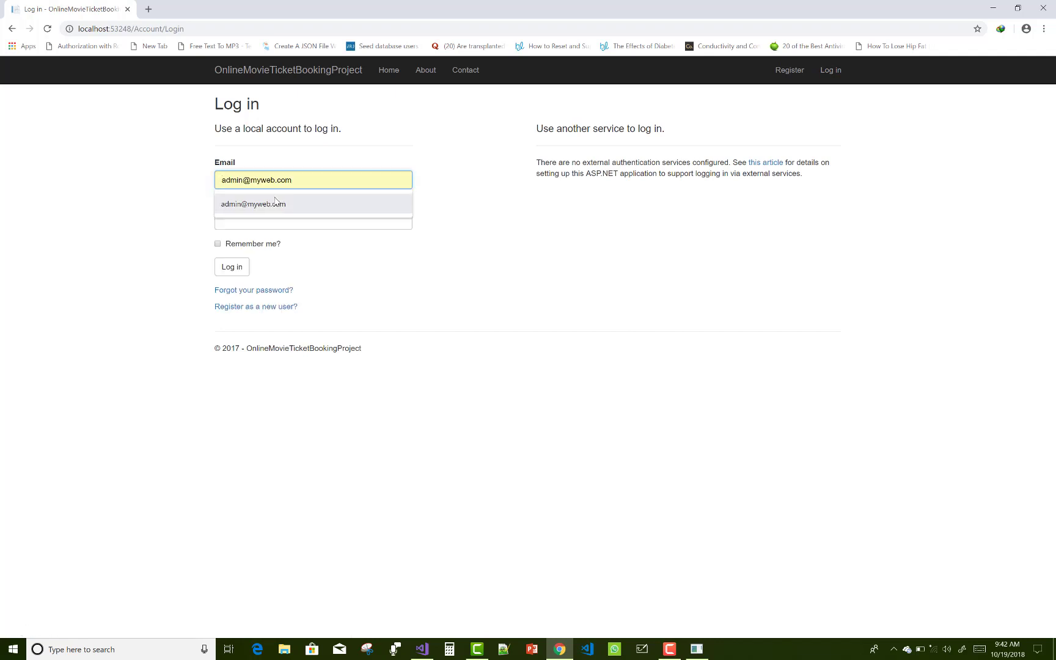
type("•••••")
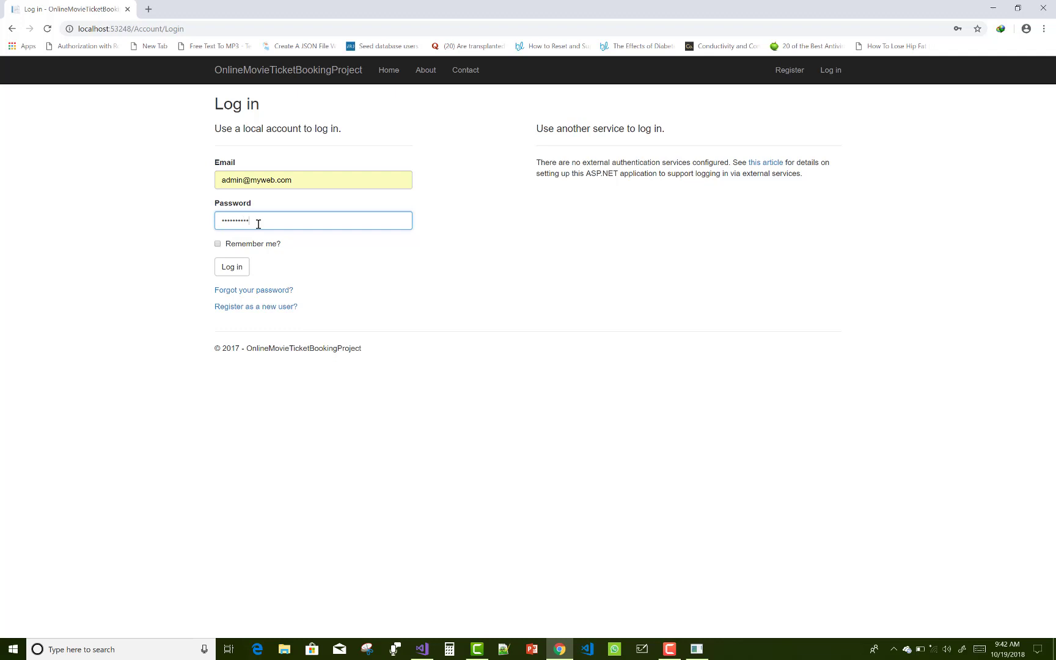
left_click(231, 267)
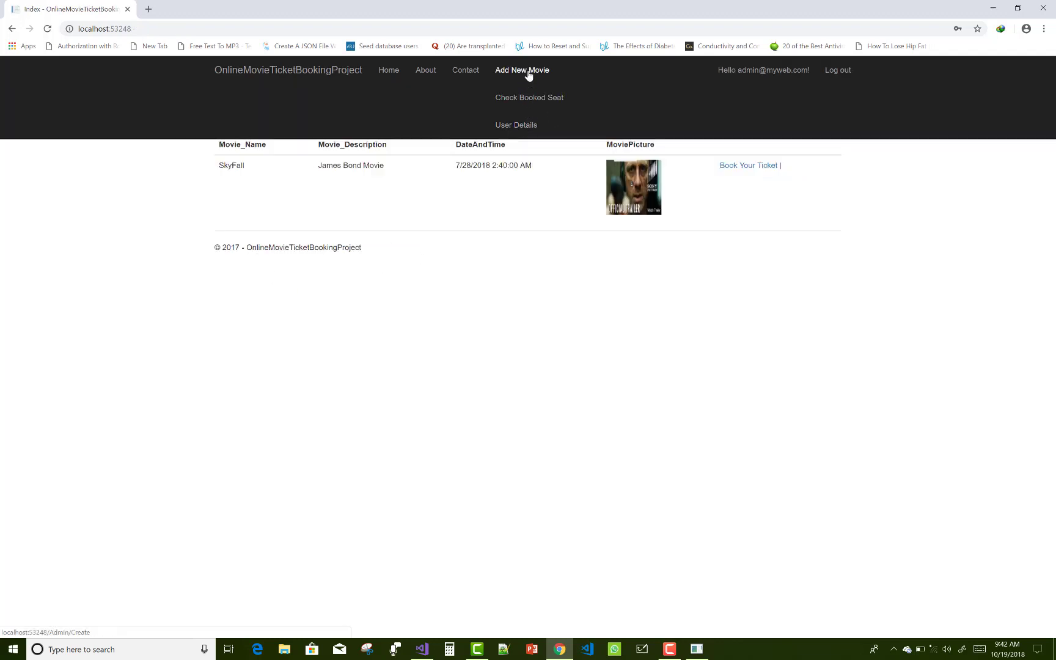
Visit the Add New Movie and User Details admin pages
left_click(520, 70)
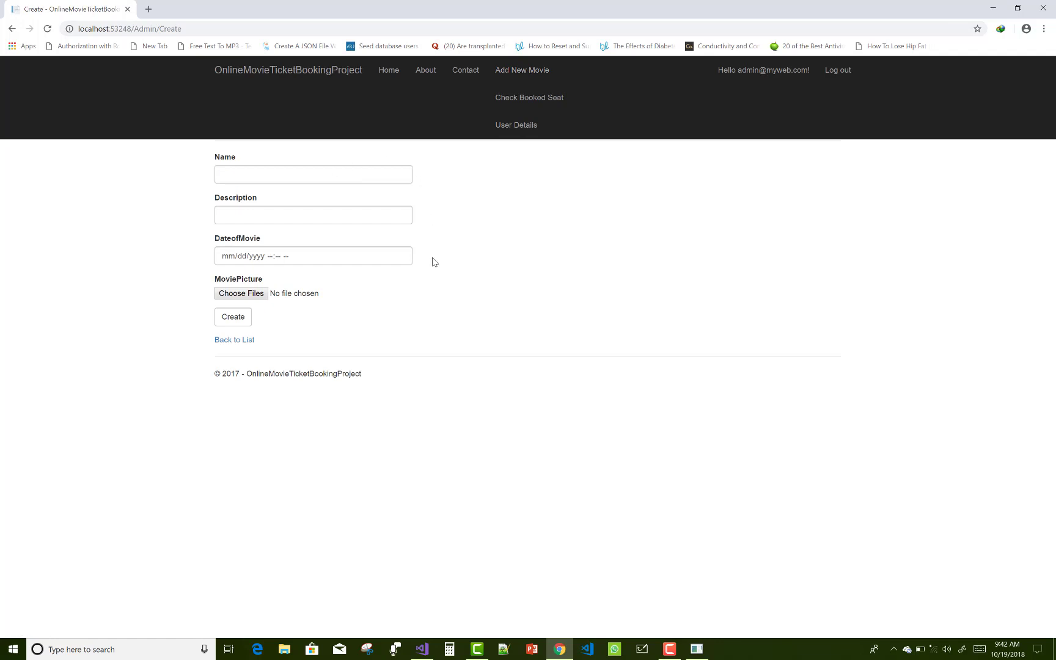
mouse_move(529, 97)
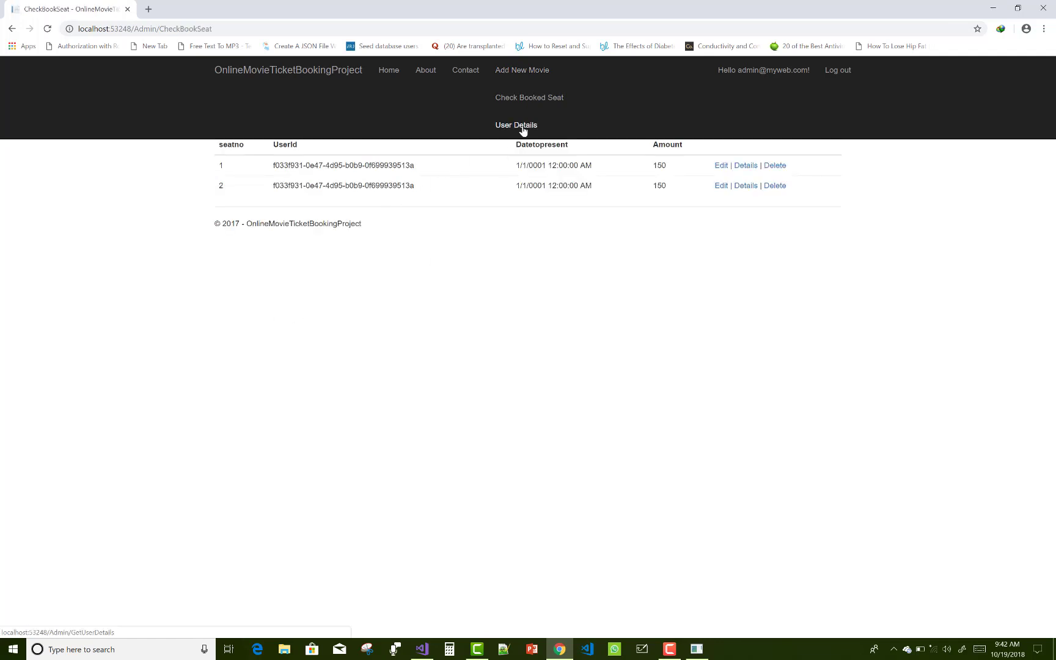
left_click(517, 125)
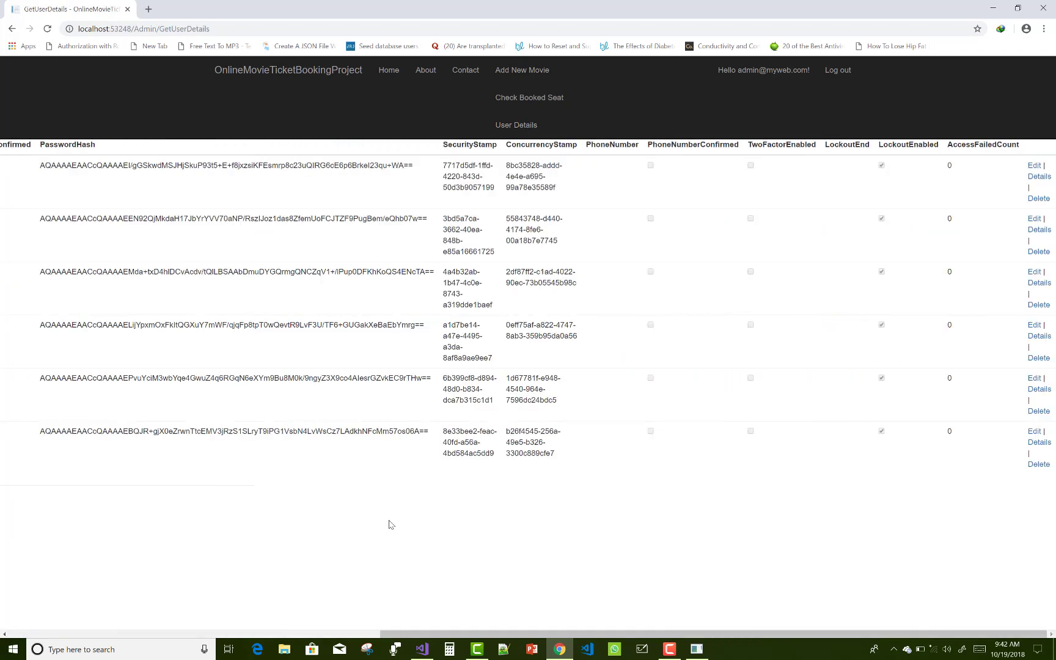
scroll("left", 3)
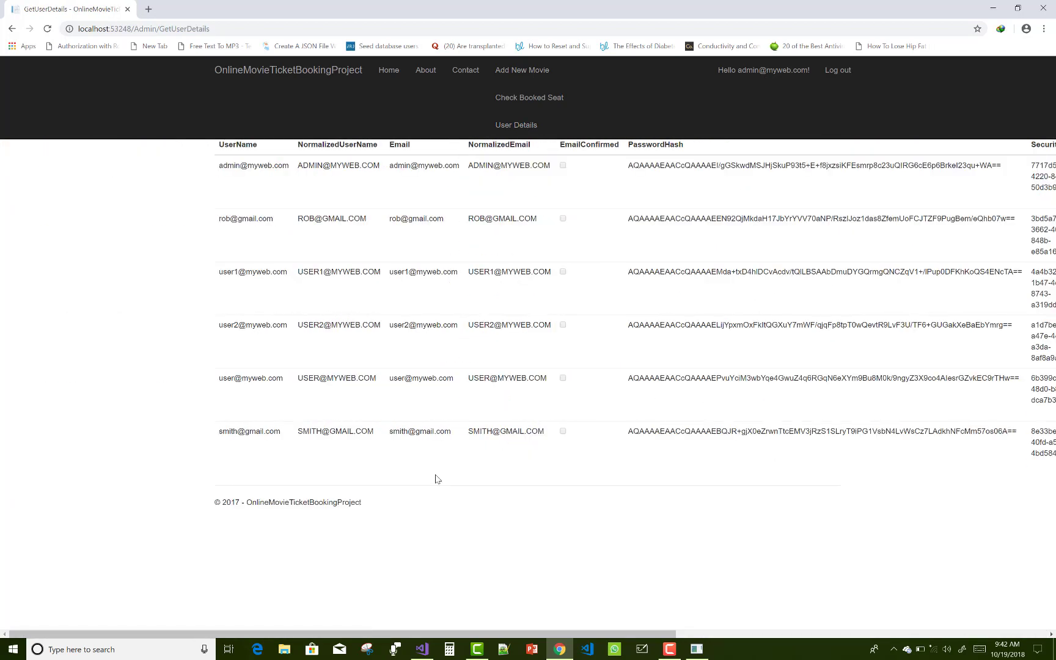
mouse_move(835, 87)
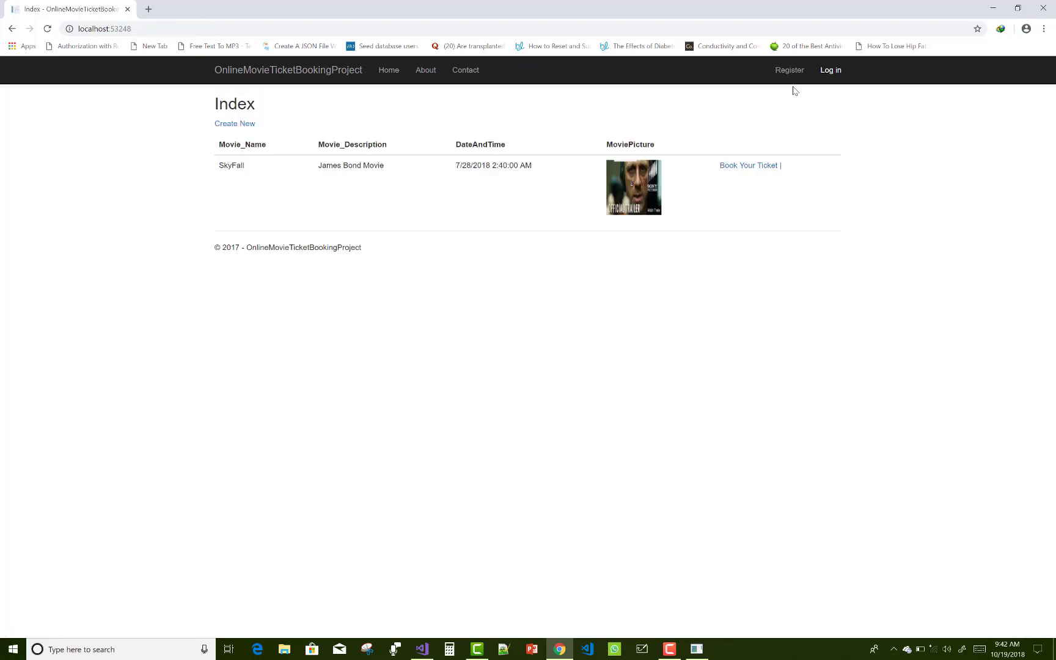
Log in with the saved regular user account
left_click(830, 70)
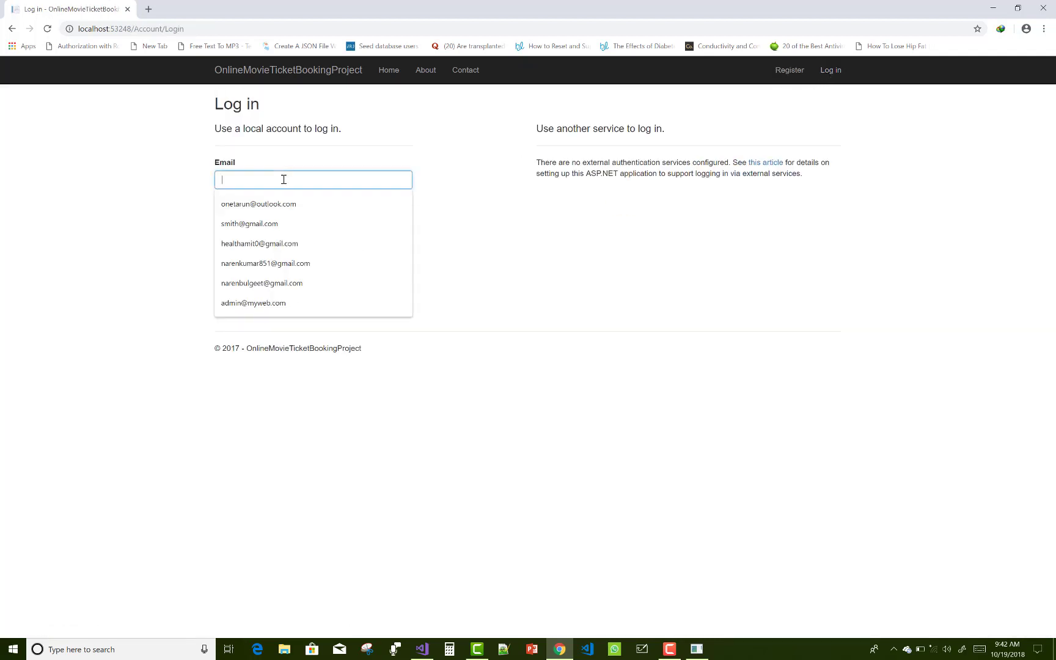
left_click(249, 224)
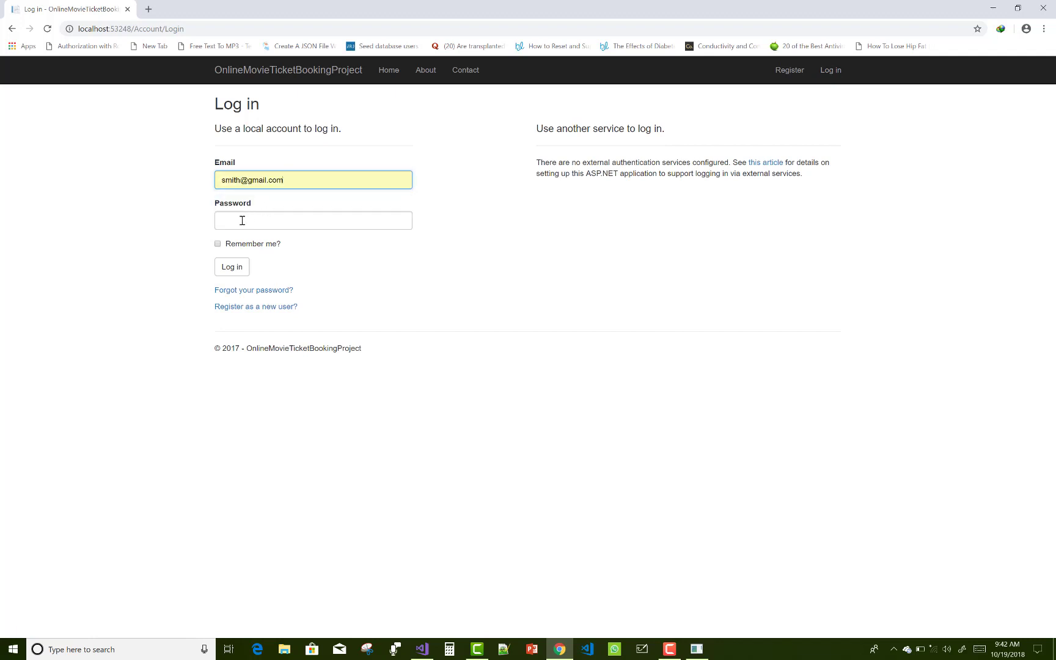
type("••••••")
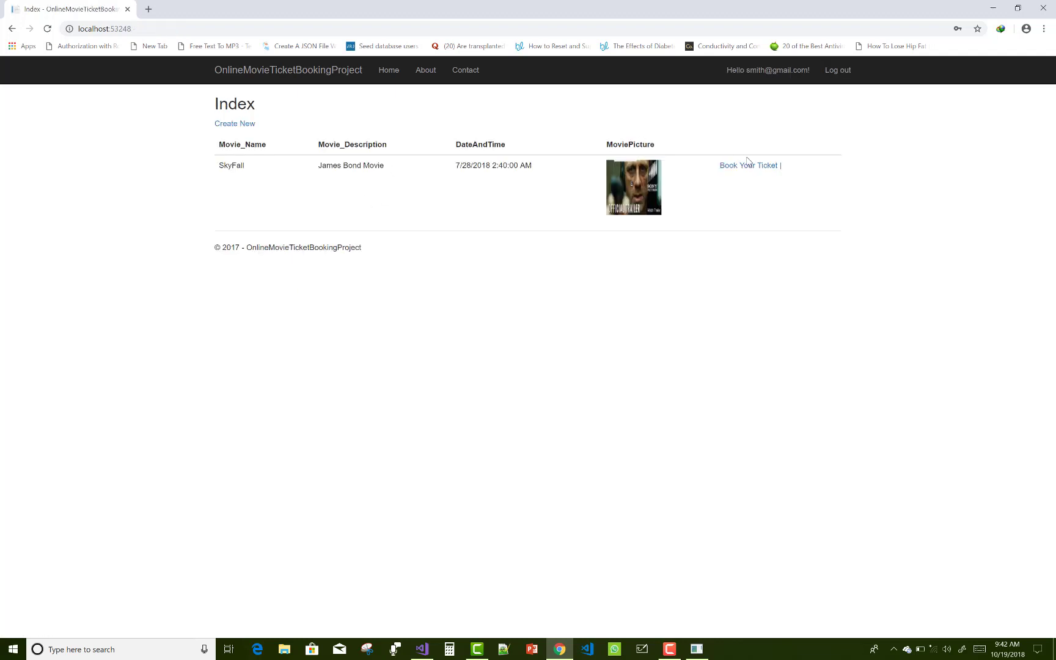
Book seat 2 for SkyFall and add it to the cart
left_click(747, 165)
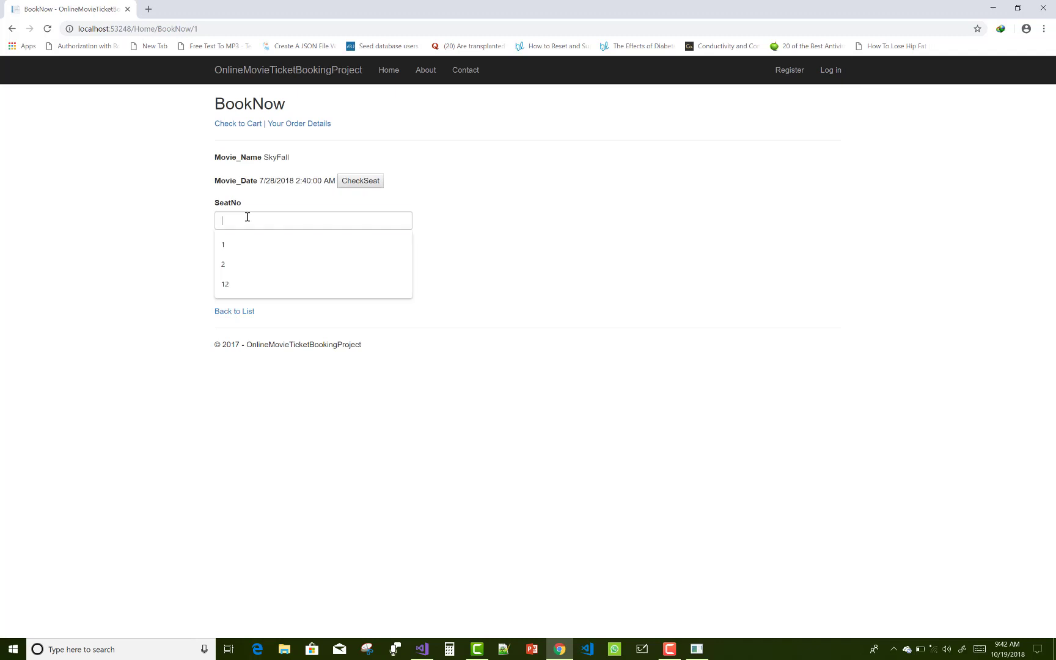
left_click(223, 264)
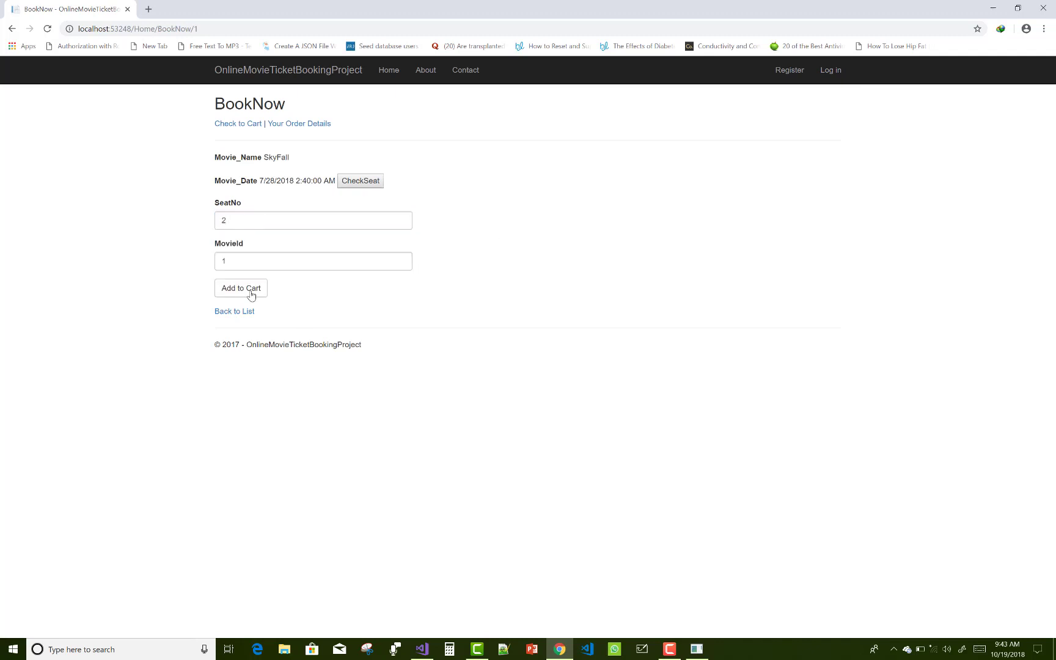
left_click(241, 289)
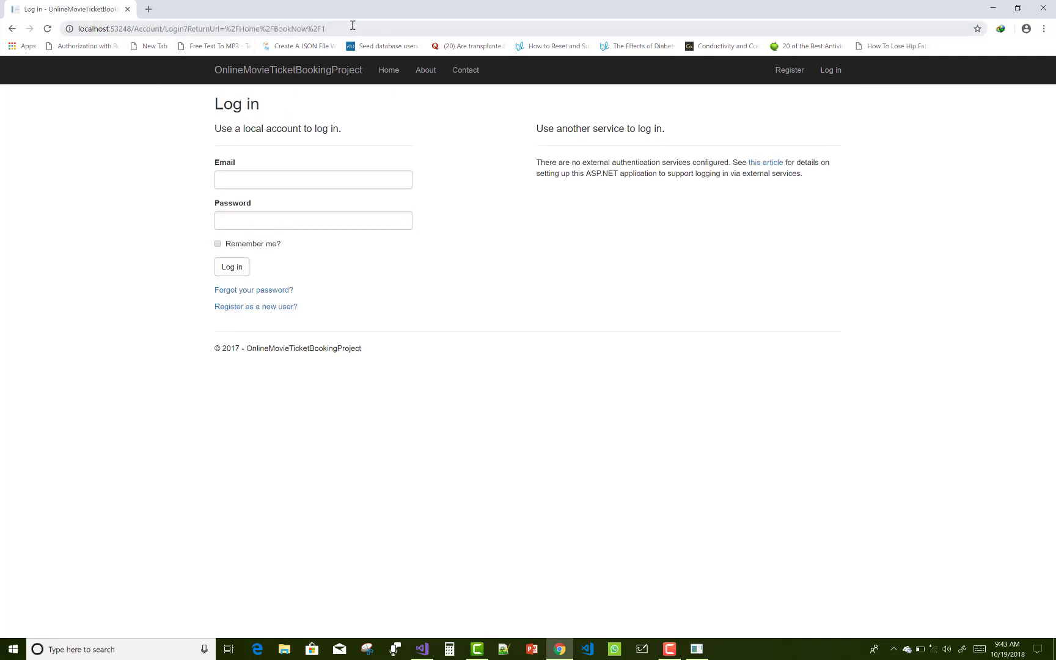
mouse_move(788, 70)
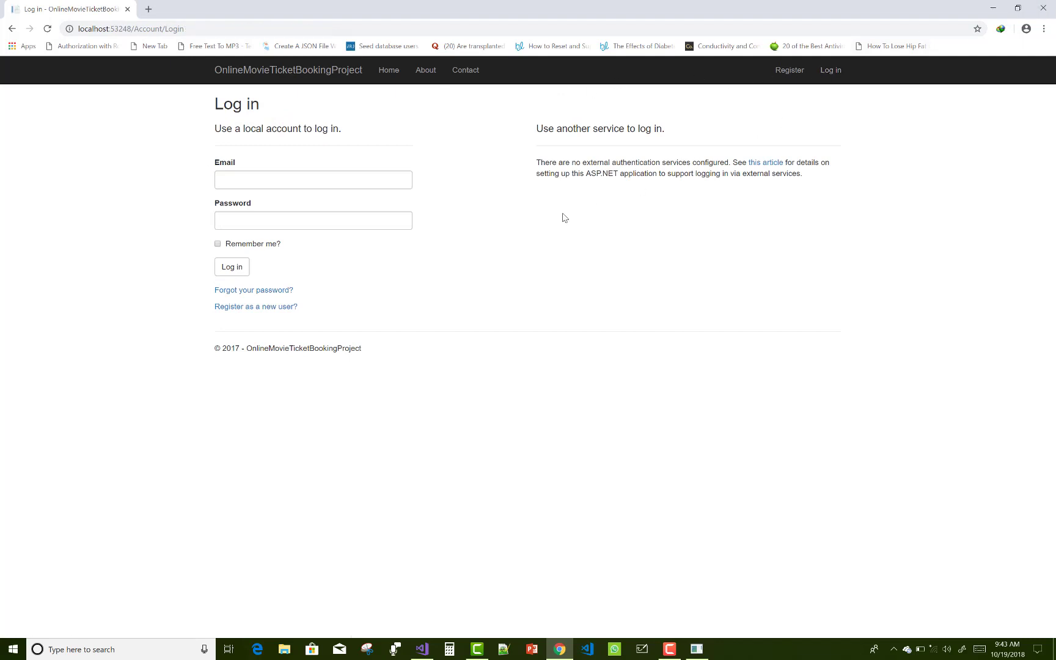
Log back in as the regular user and attempt Create New on the movie index
left_click(313, 180)
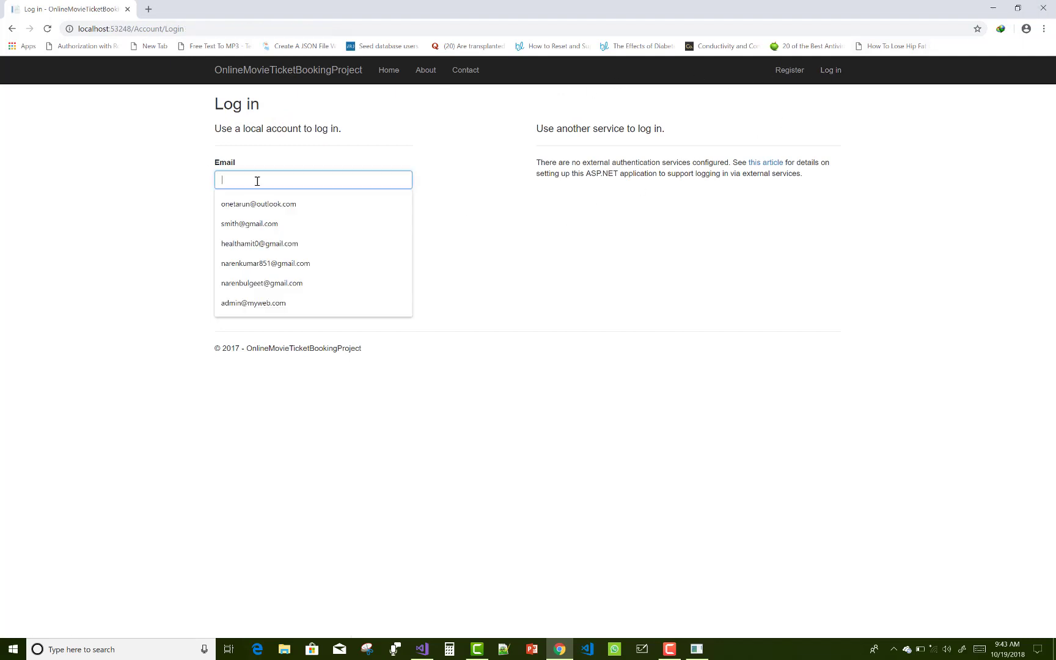
left_click(248, 223)
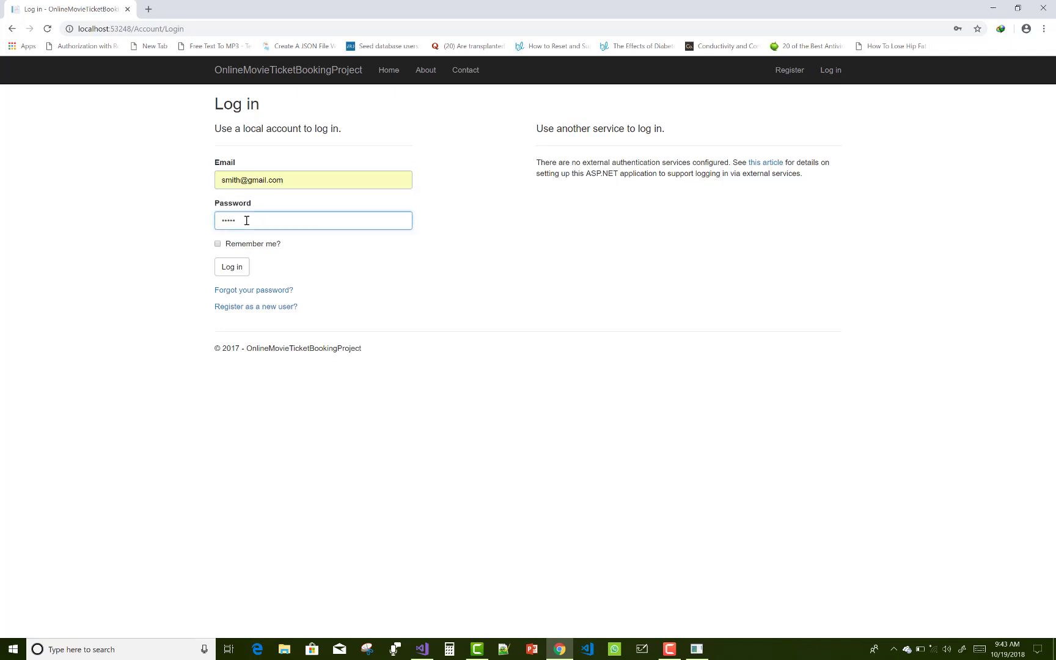
left_click(231, 267)
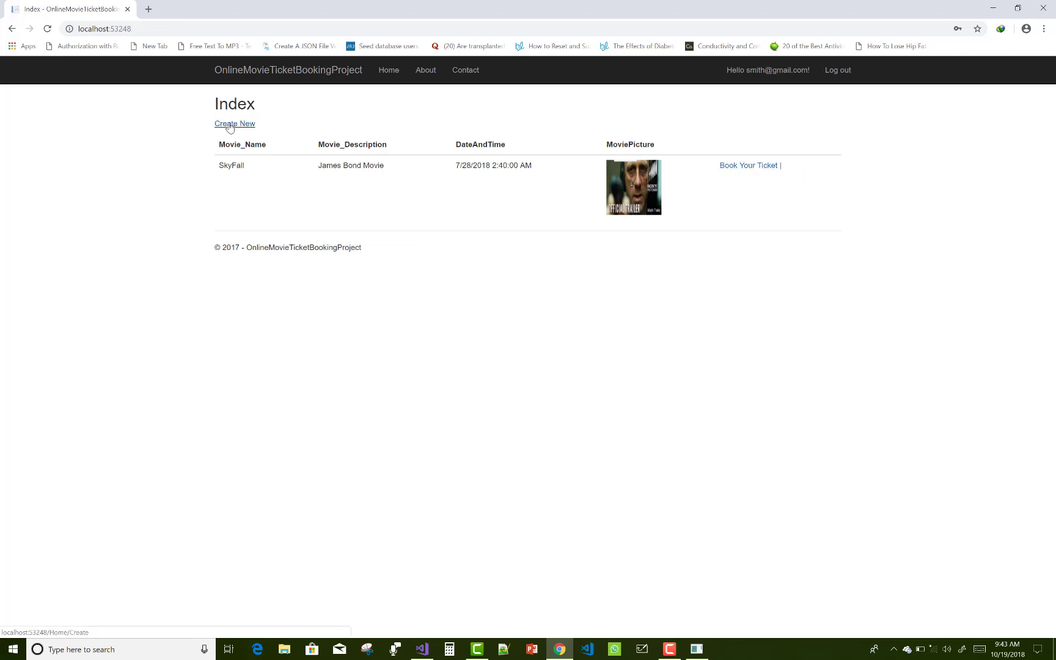
left_click(234, 124)
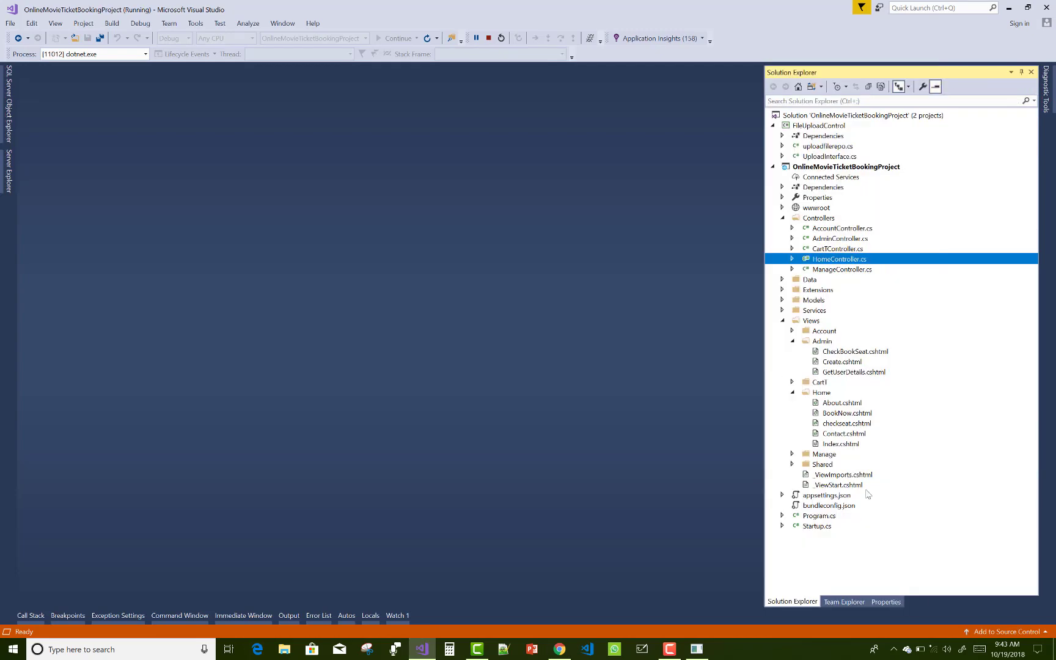
Open Views/Home/Index.cshtml from Solution Explorer to reach its Create New link
left_click(840, 443)
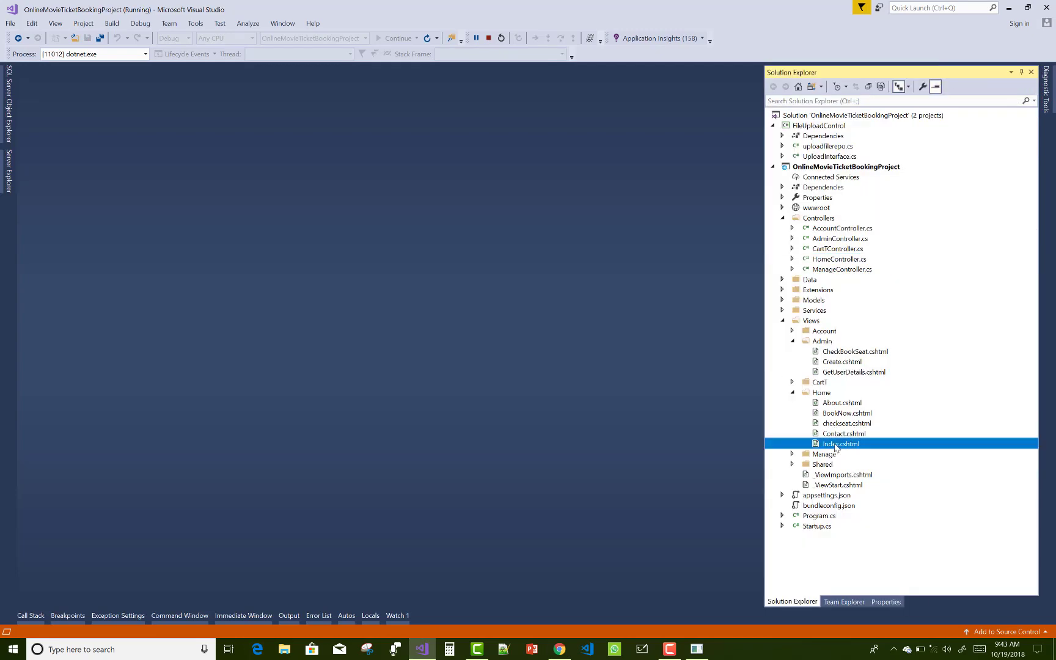
double_click(839, 444)
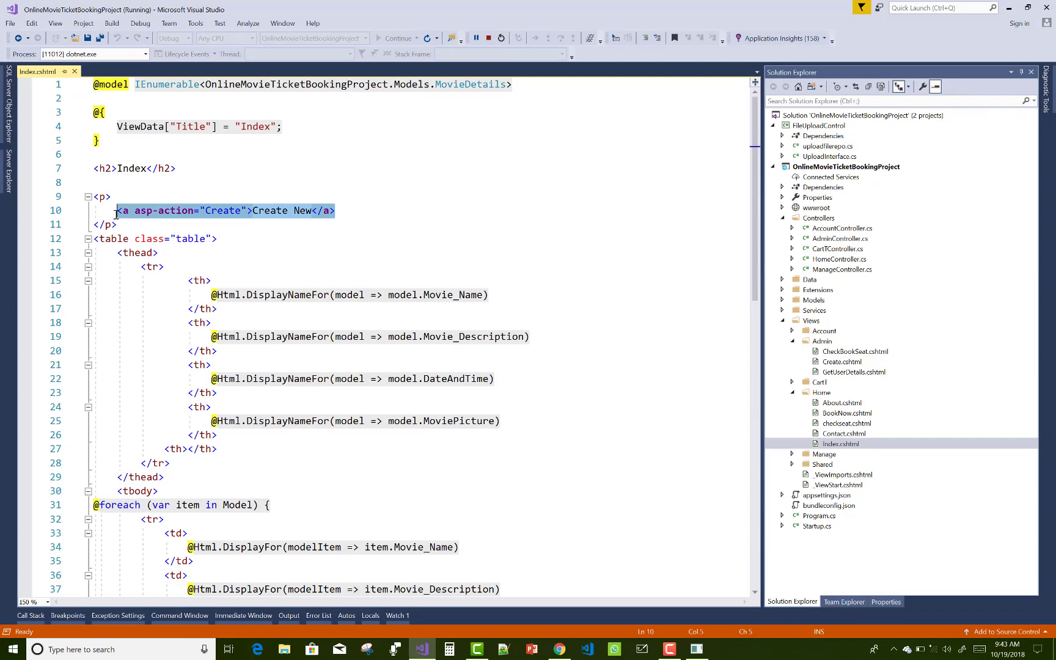